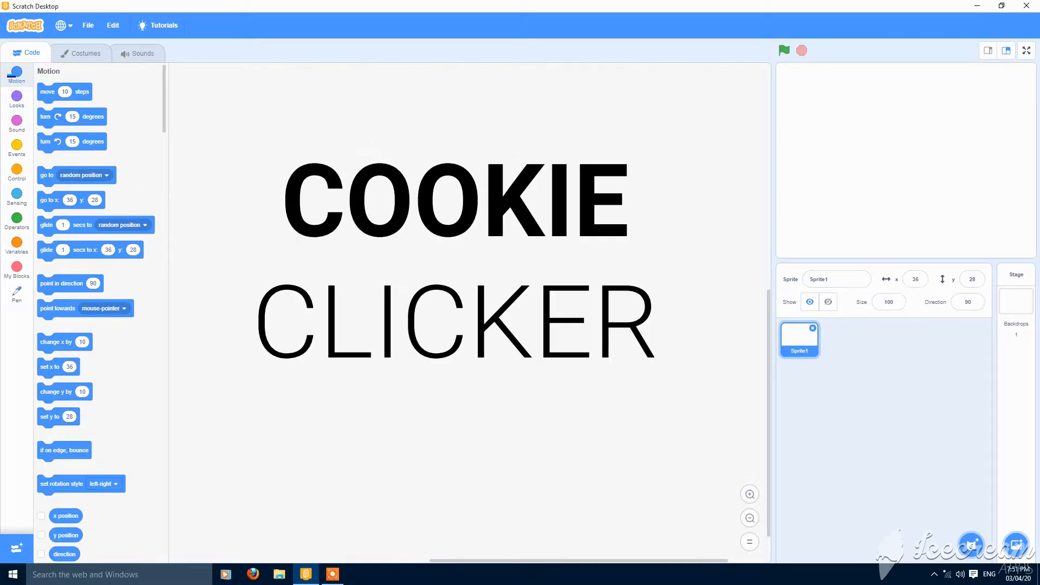
Rename the sprite to Cookie and set its position to x 0, y 0
{"action": "left_click", "coordinate": [835, 279]}
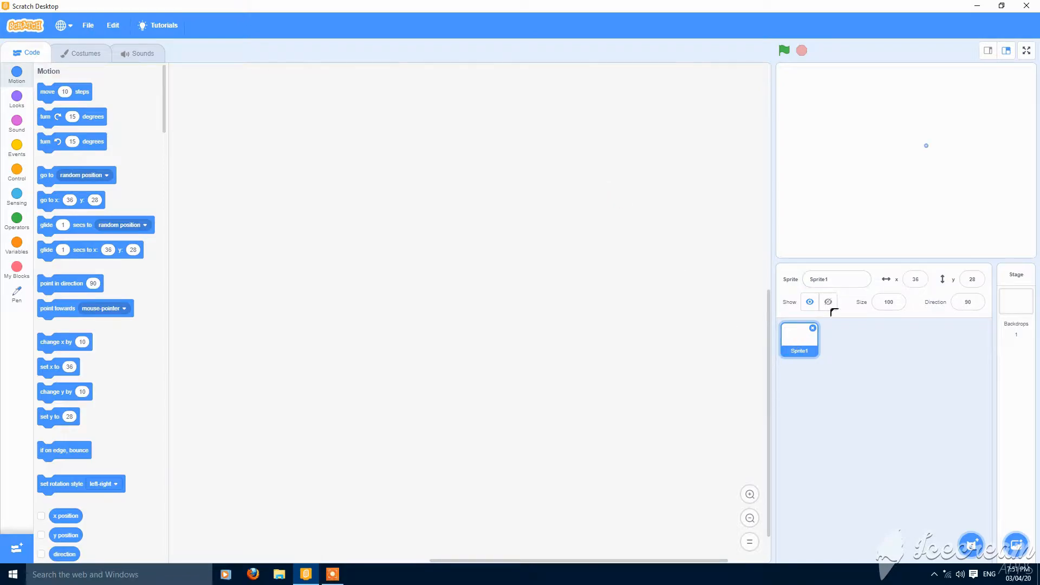
{"action": "left_click", "coordinate": [836, 278]}
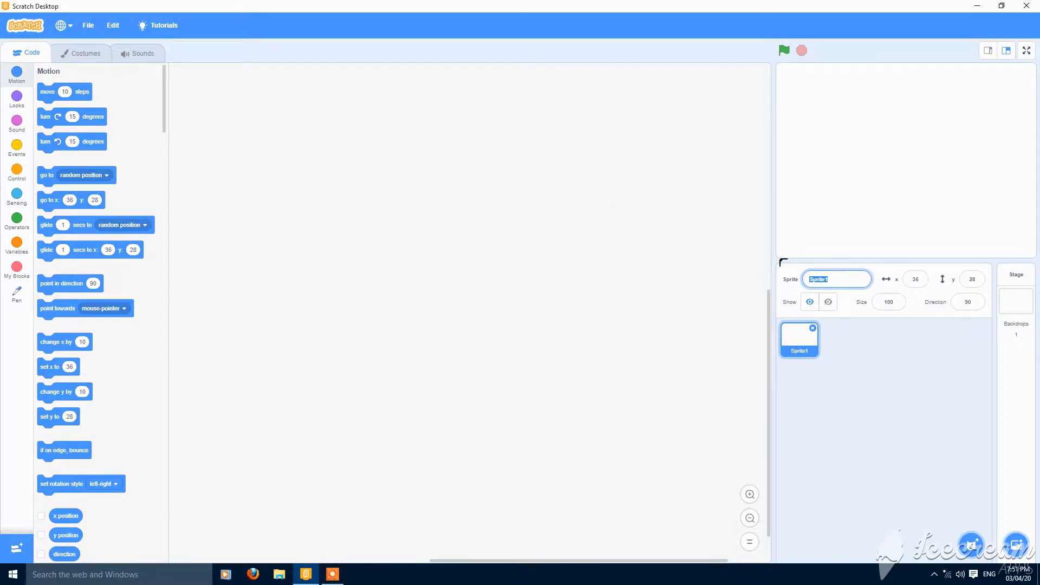
{"action": "type", "text": "Cookie"}
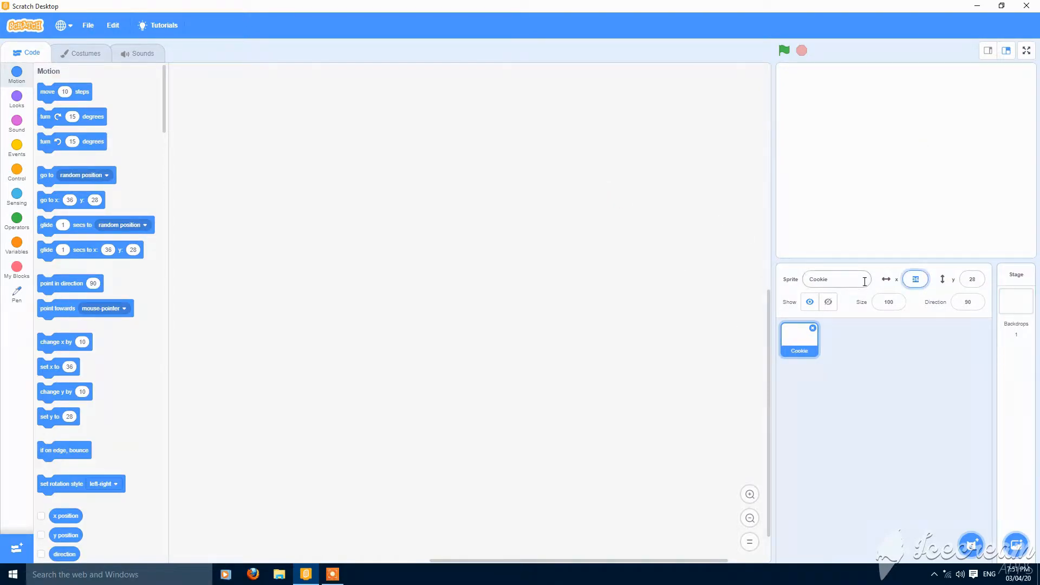
{"action": "type", "text": "0"}
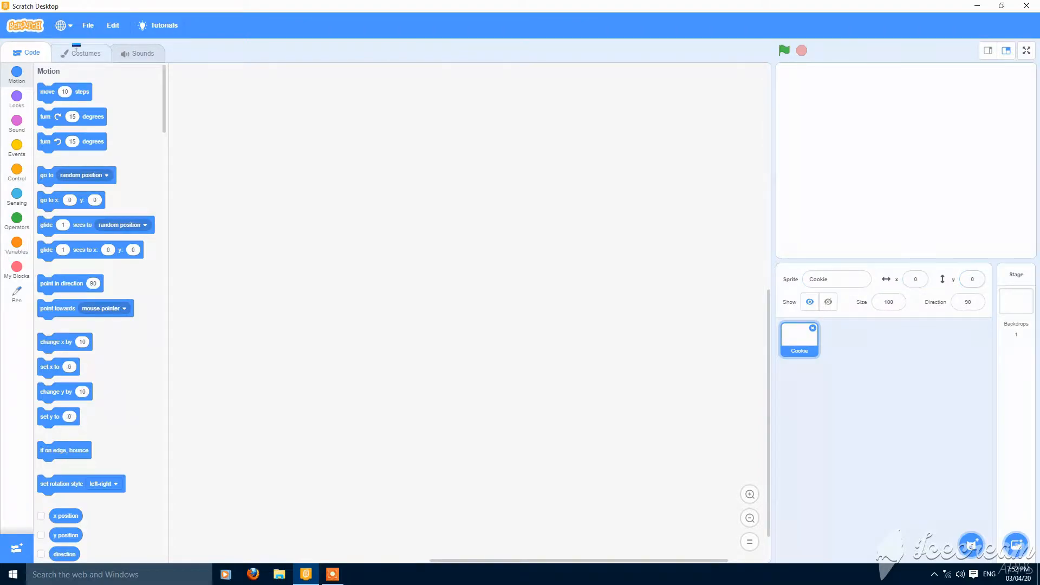
Recolour the costume's purple circle to a yellow fill with a yellow outline
{"action": "left_click", "coordinate": [84, 54]}
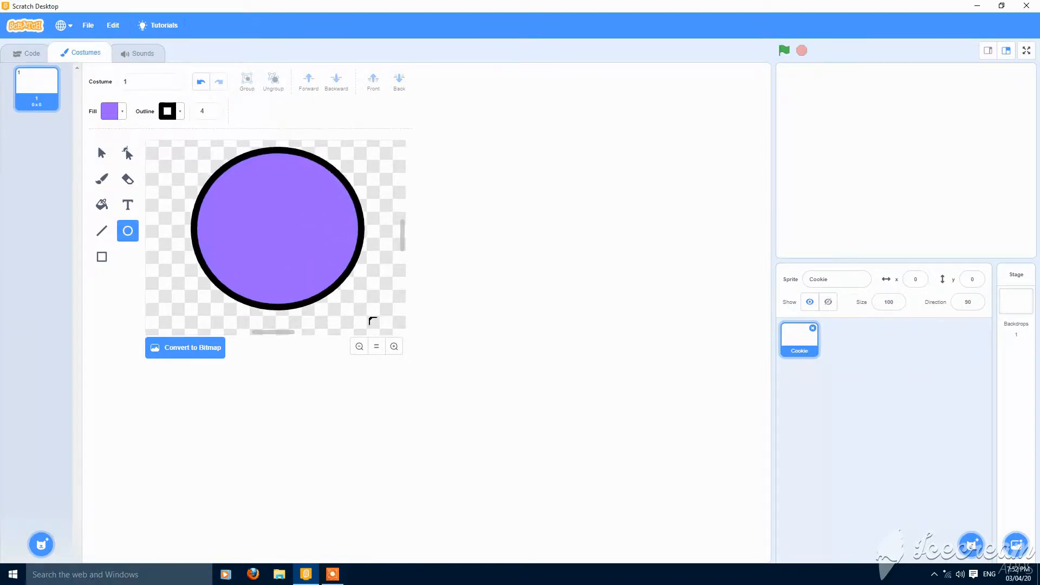
{"action": "left_click", "coordinate": [101, 153]}
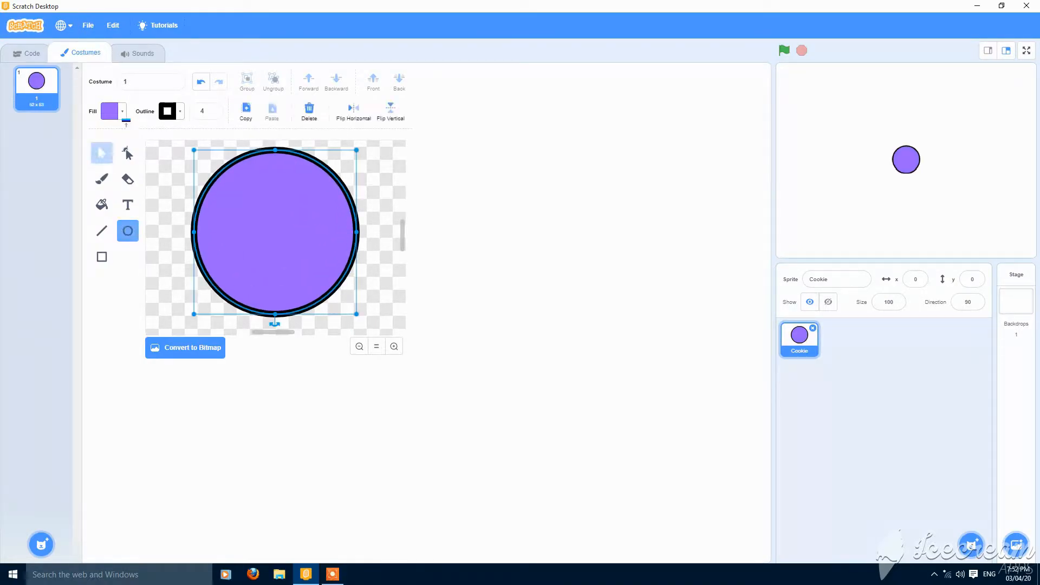
{"action": "left_click", "coordinate": [109, 111]}
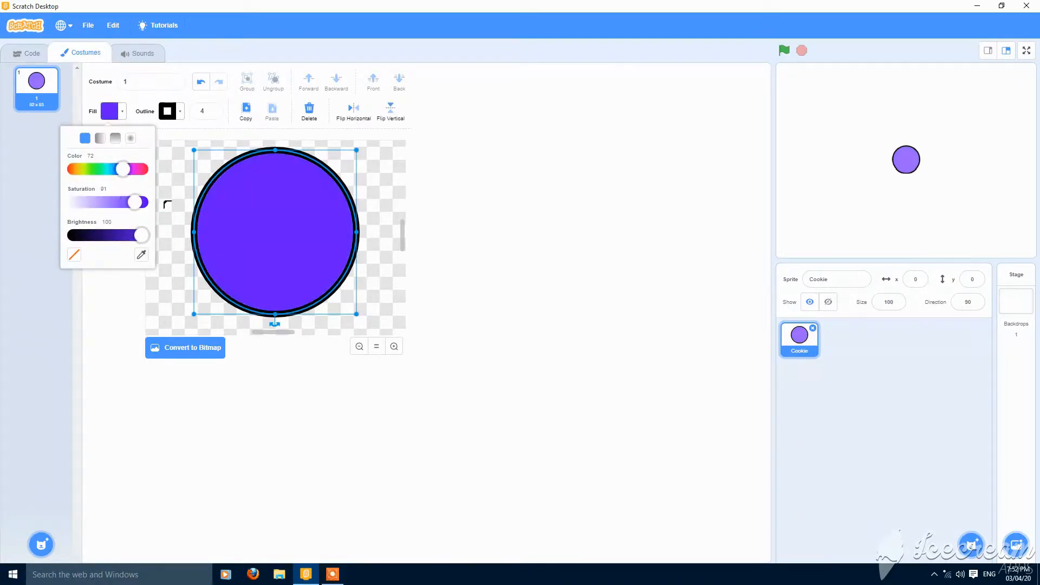
{"action": "left_click_drag", "start_coordinate": [122, 169], "coordinate": [83, 169]}
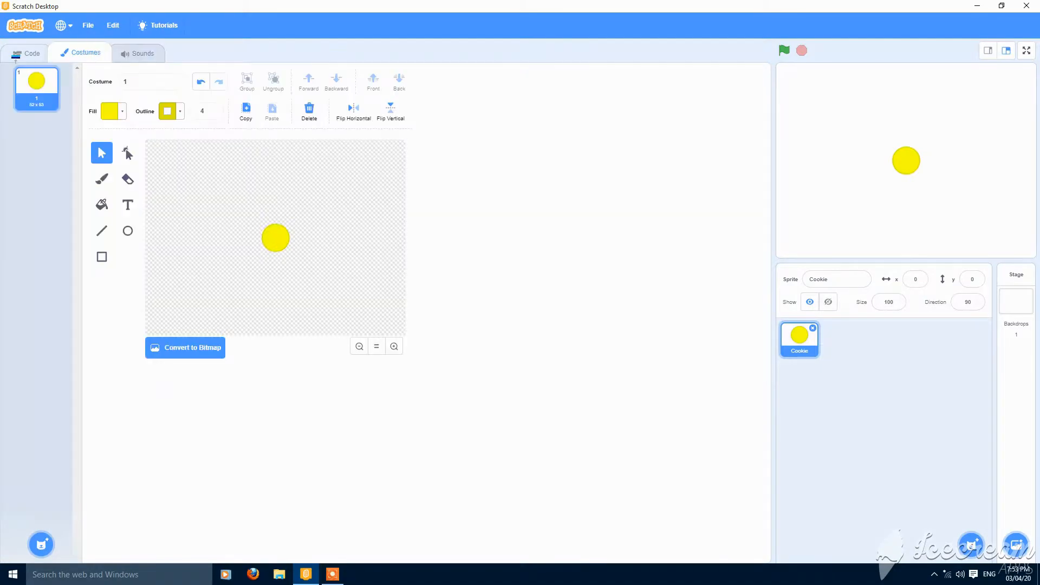
Set Cookie's size to 250 and drag it slightly up-left to about x -24, y 14
{"action": "left_click", "coordinate": [31, 53]}
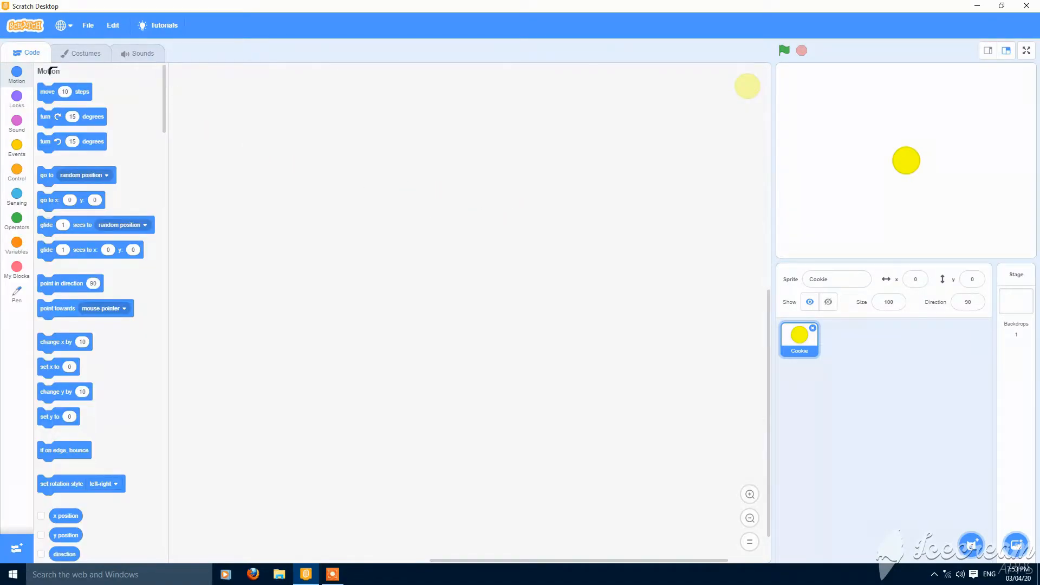
{"action": "left_click", "coordinate": [17, 99]}
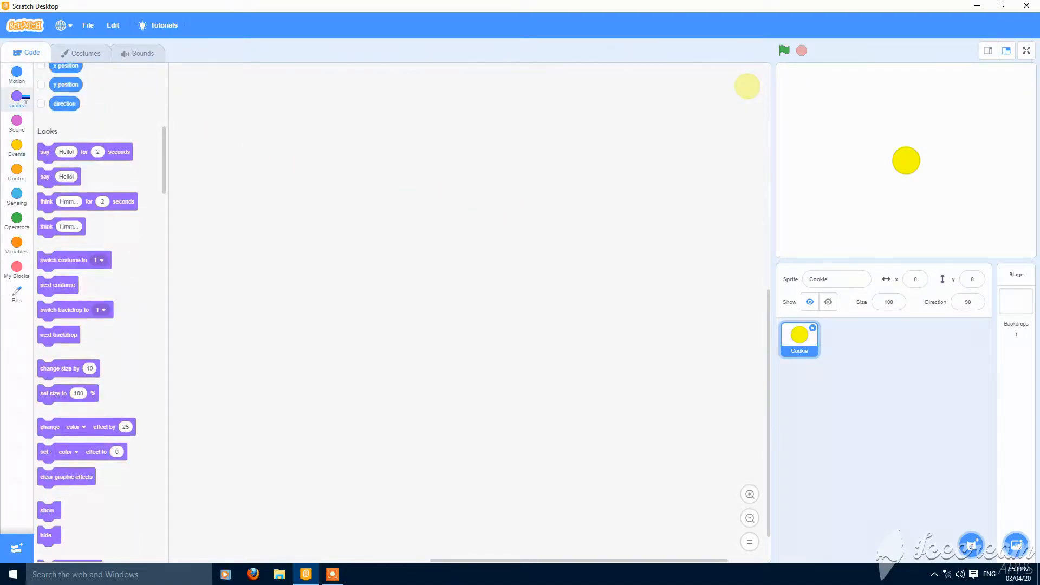
{"action": "left_click", "coordinate": [16, 72]}
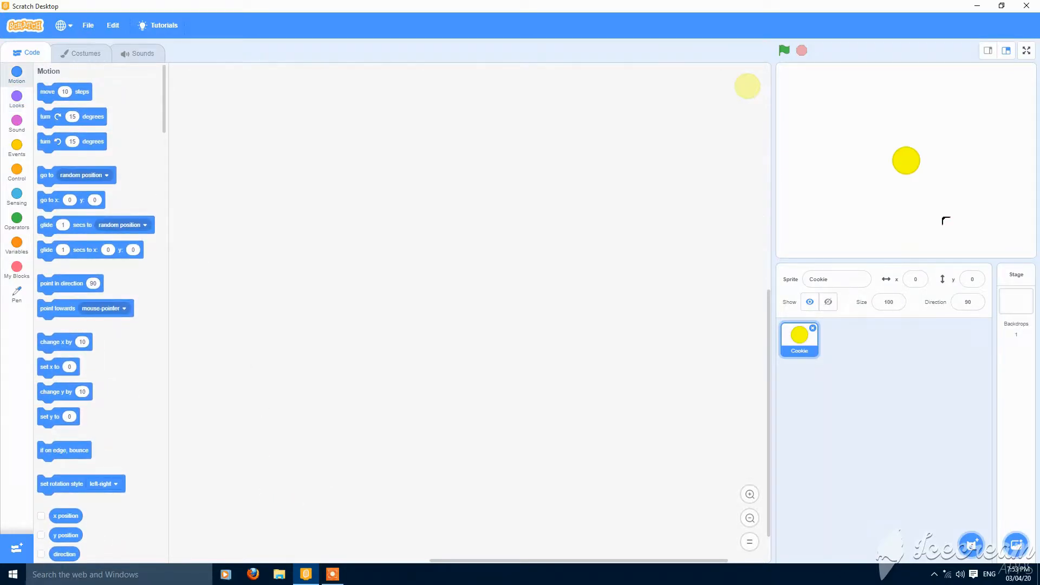
{"action": "left_click", "coordinate": [15, 100]}
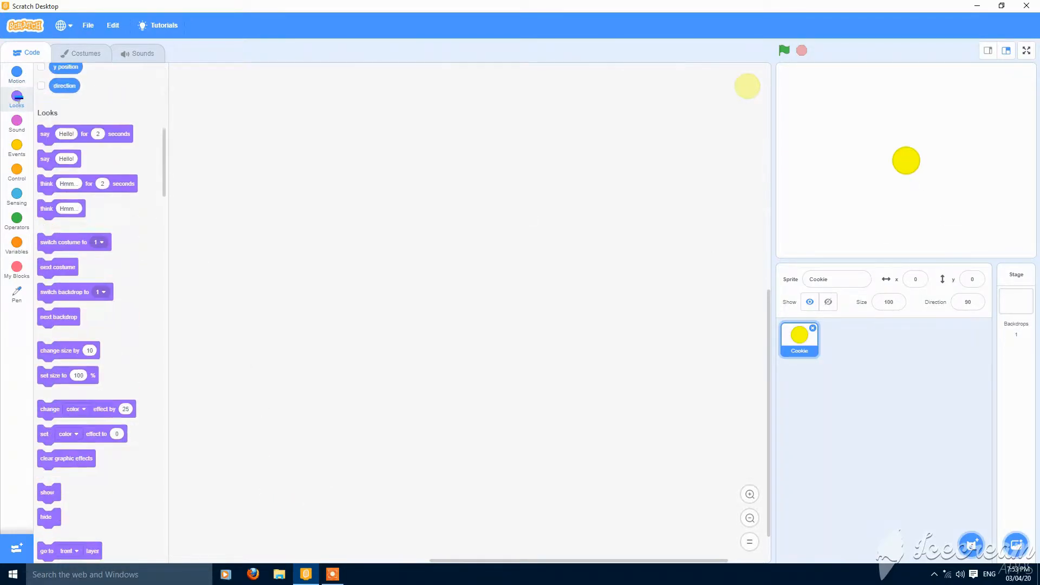
{"action": "left_click", "coordinate": [16, 74]}
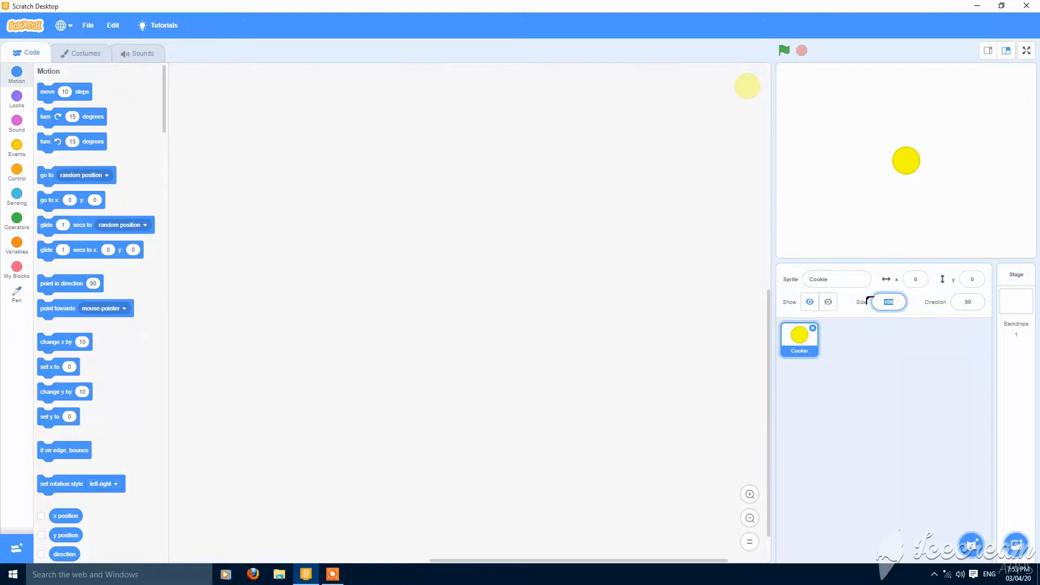
{"action": "type", "text": "250"}
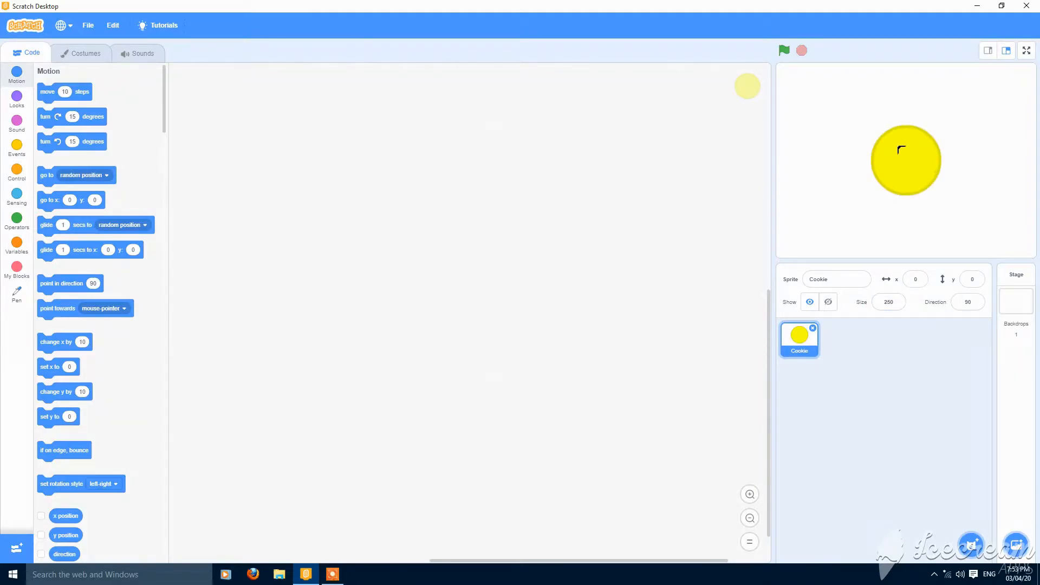
{"action": "left_click_drag", "start_coordinate": [905, 159], "coordinate": [892, 151]}
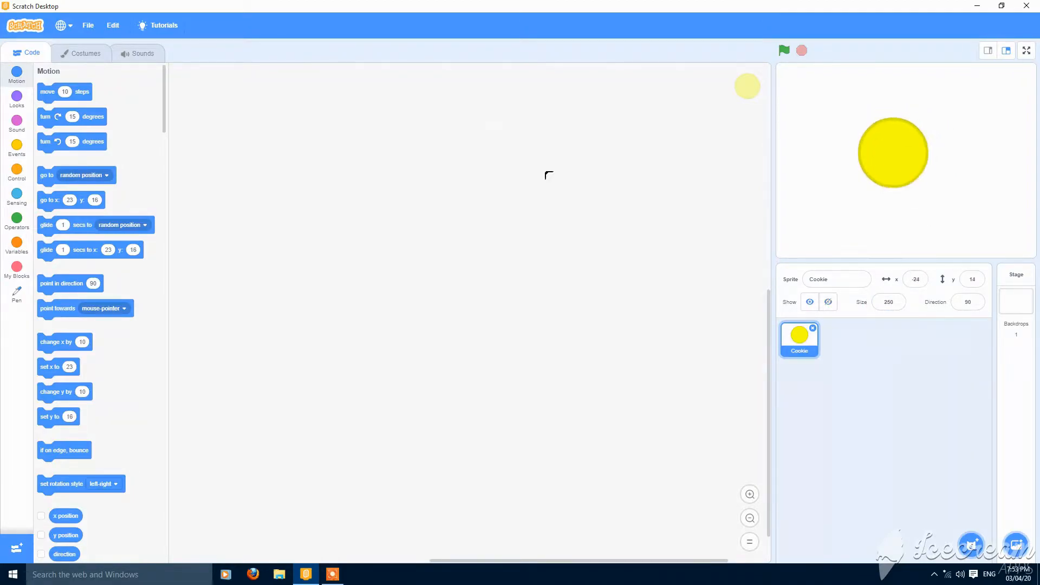
{"action": "left_click", "coordinate": [17, 145]}
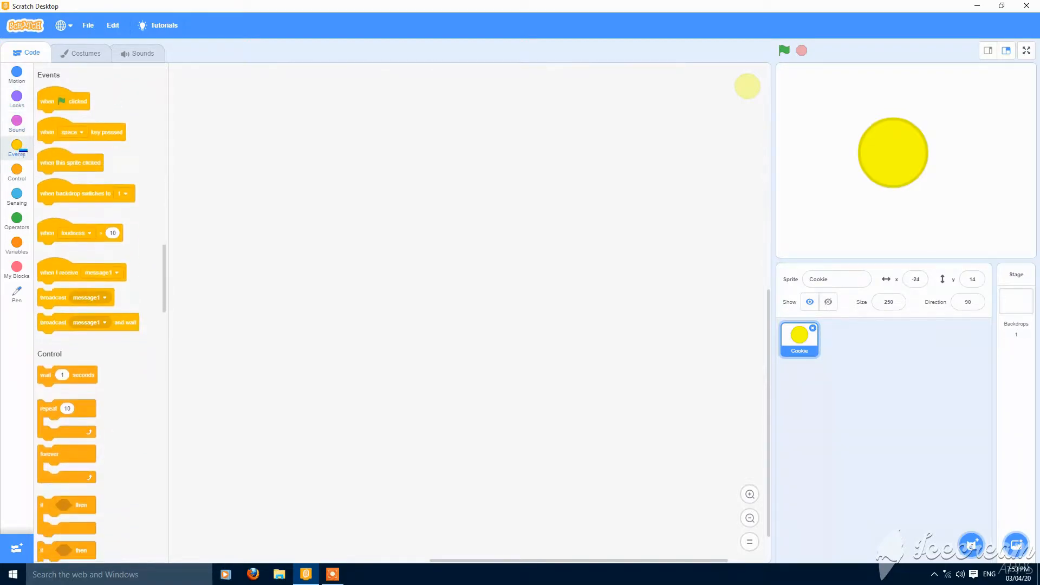
Build a green-flag script: switch costume, point 90, go to 0,0, front layer, show, forever
{"action": "left_click_drag", "start_coordinate": [62, 100], "coordinate": [246, 110]}
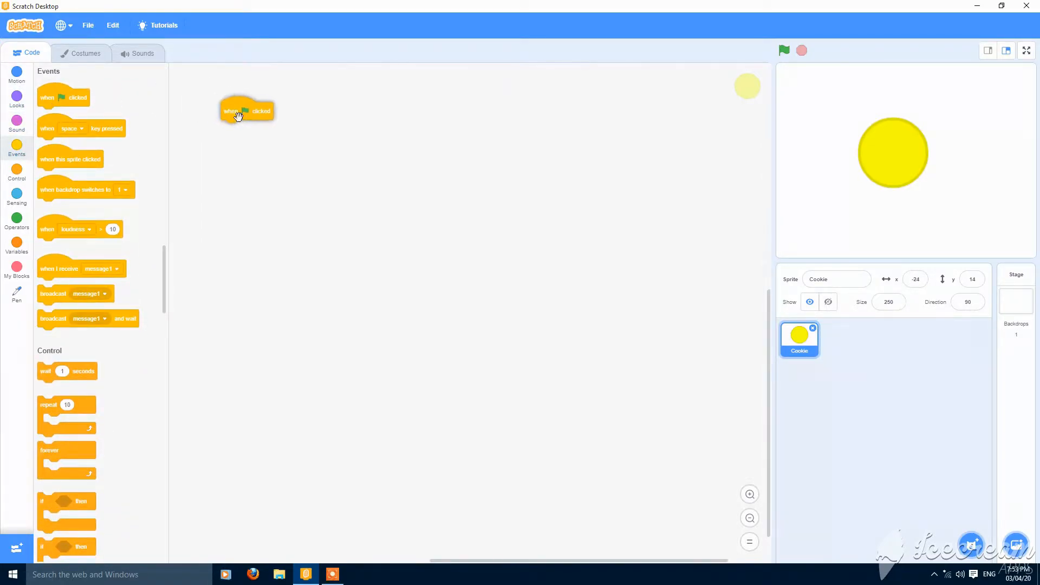
{"action": "left_click", "coordinate": [17, 100]}
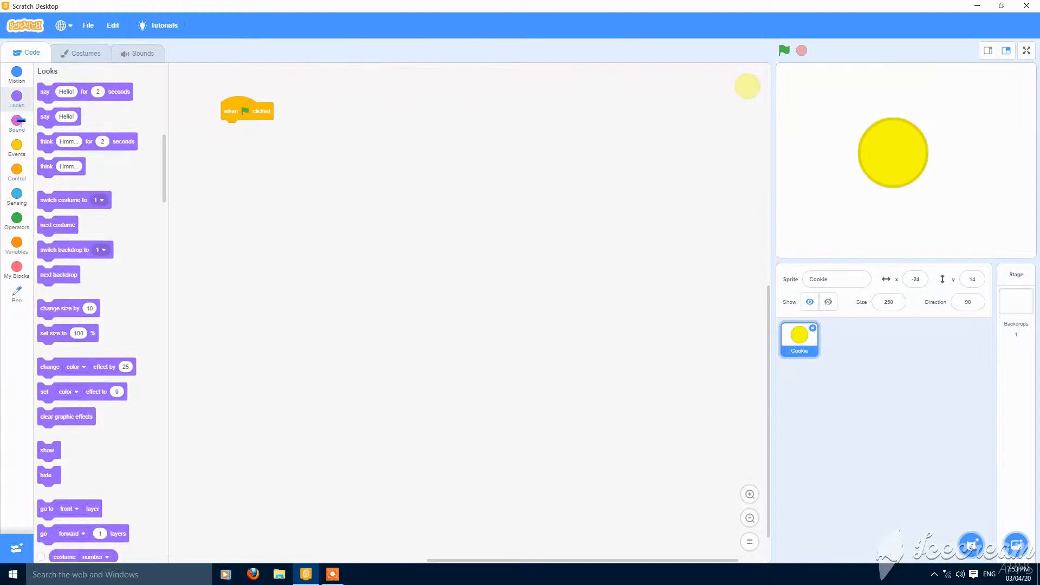
{"action": "left_click", "coordinate": [16, 150]}
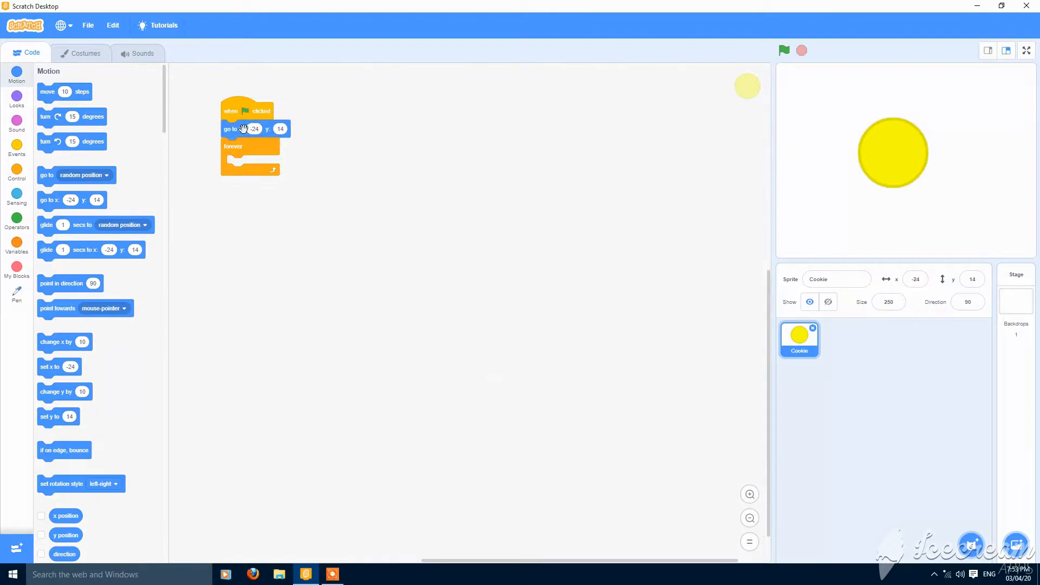
{"action": "left_click", "coordinate": [255, 129]}
{"action": "type", "text": "0"}
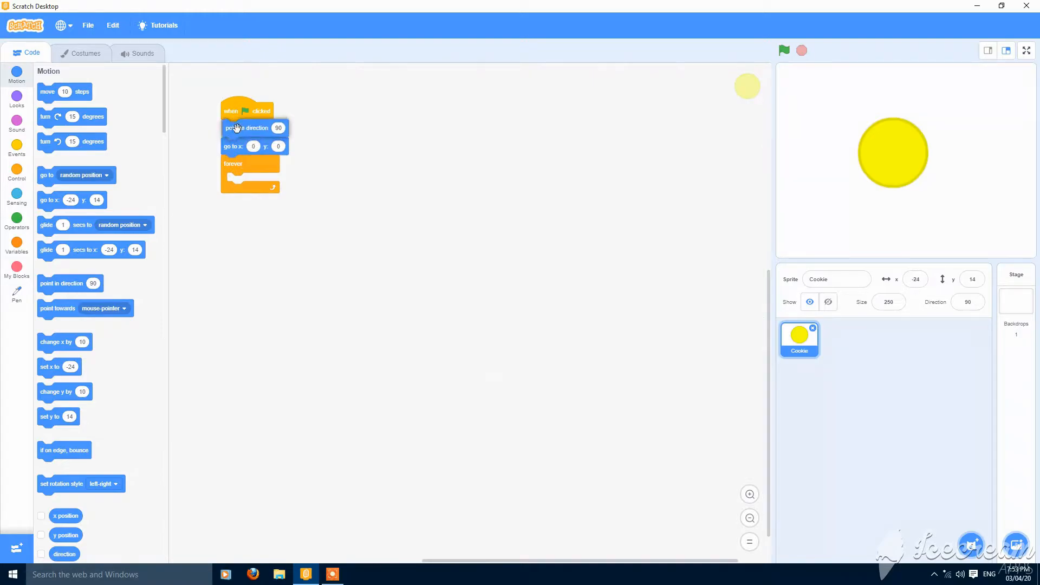
{"action": "left_click", "coordinate": [15, 100]}
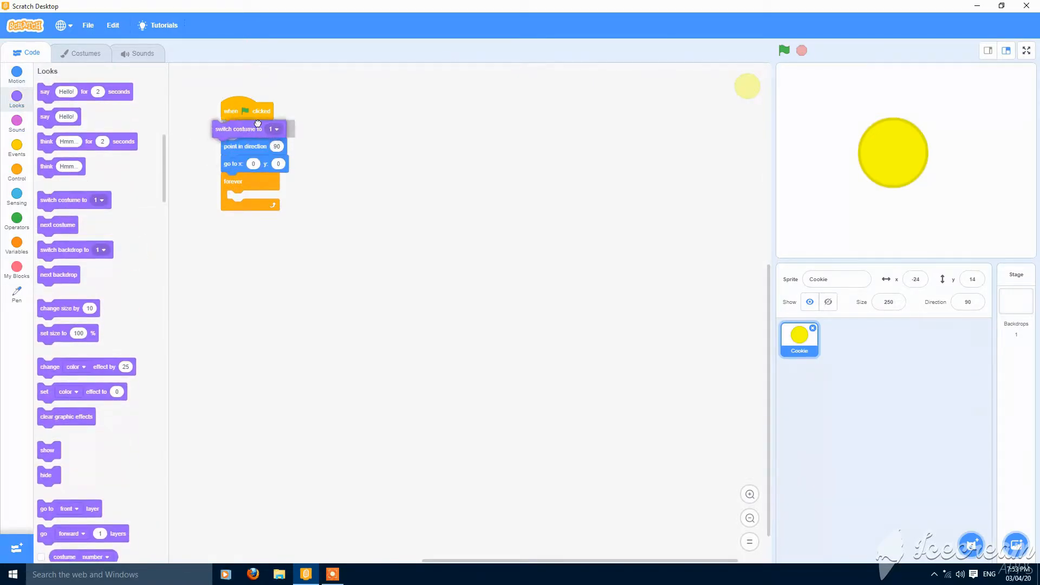
{"action": "left_click_drag", "start_coordinate": [47, 450], "coordinate": [223, 184]}
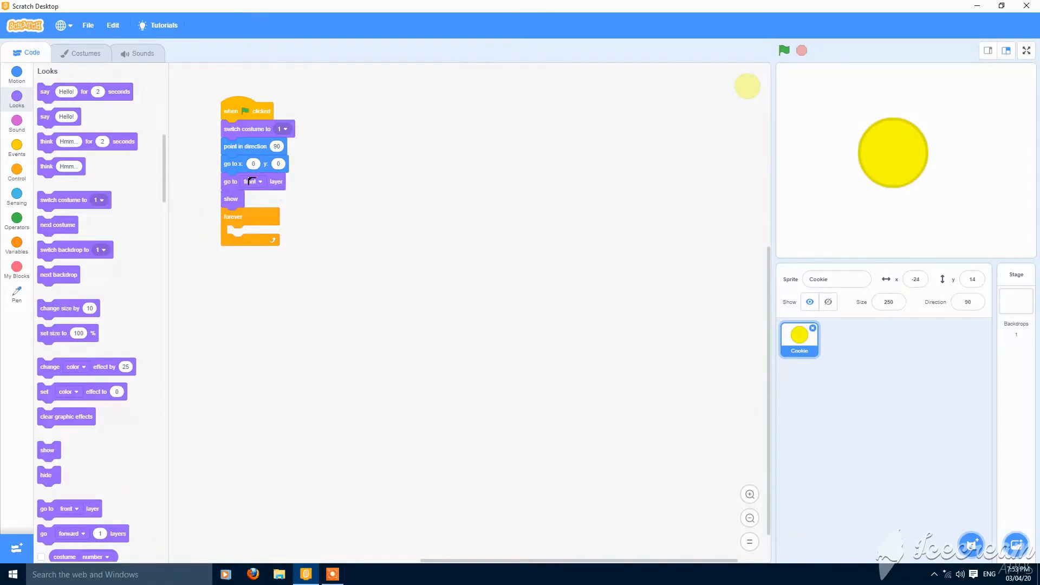
{"action": "left_click", "coordinate": [16, 73]}
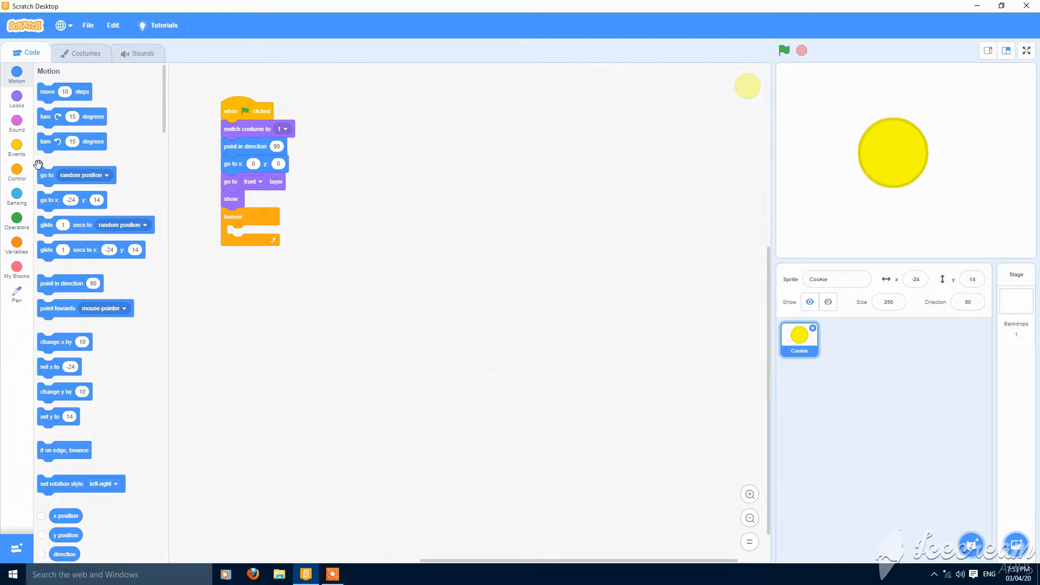
Use 'touching mouse-pointer and mouse down' as the if block's condition
{"action": "left_click", "coordinate": [15, 173]}
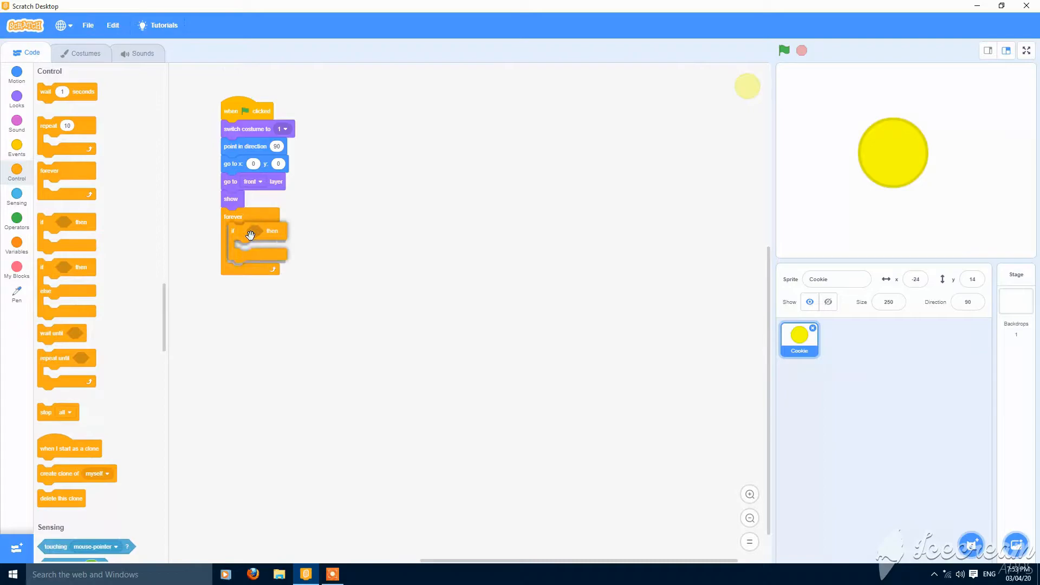
{"action": "left_click", "coordinate": [16, 192]}
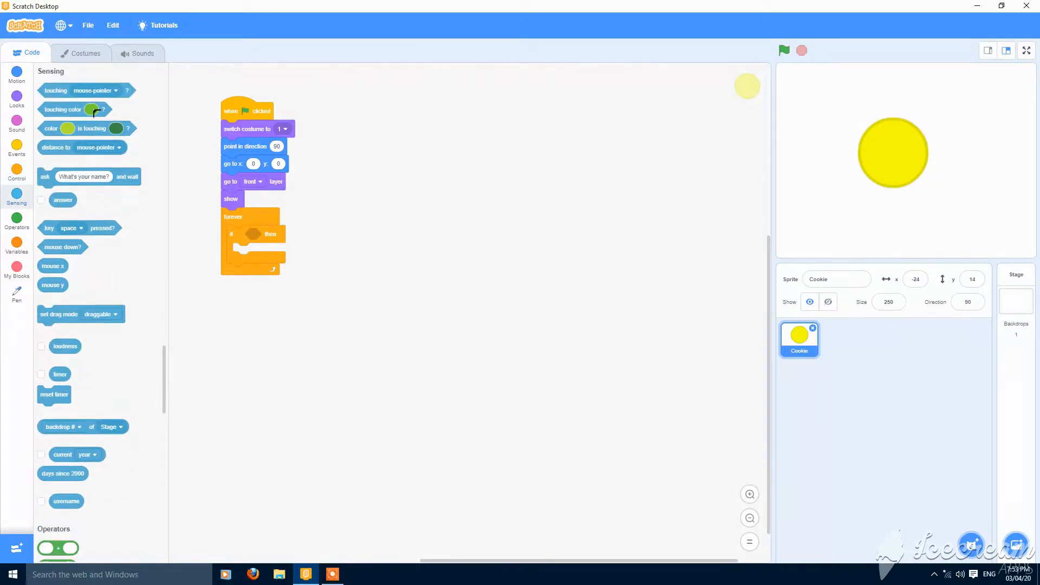
{"action": "left_click", "coordinate": [321, 234]}
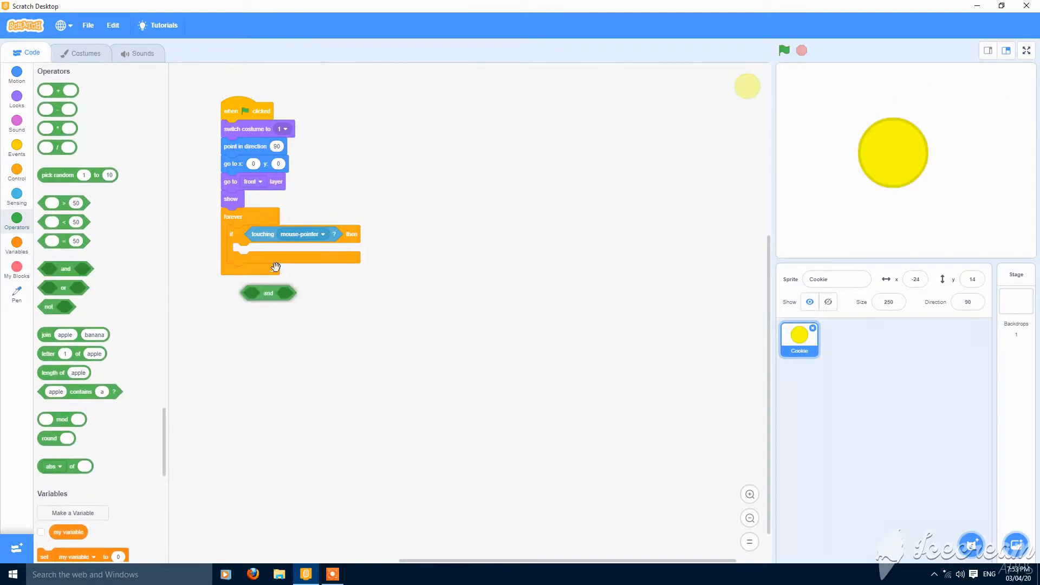
{"action": "left_click", "coordinate": [16, 196]}
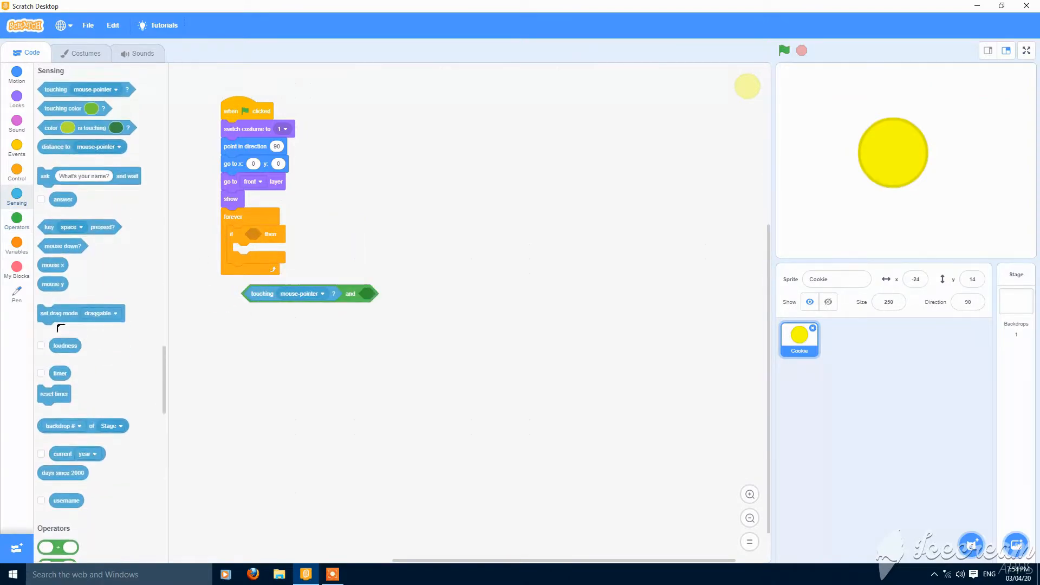
{"action": "left_click_drag", "start_coordinate": [62, 246], "coordinate": [385, 254]}
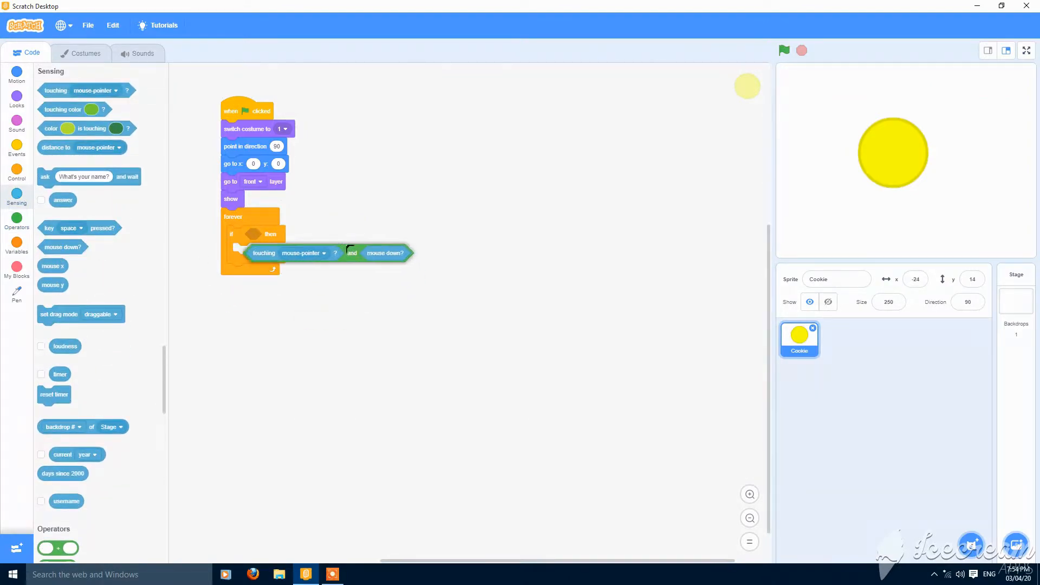
{"action": "left_click", "coordinate": [16, 73]}
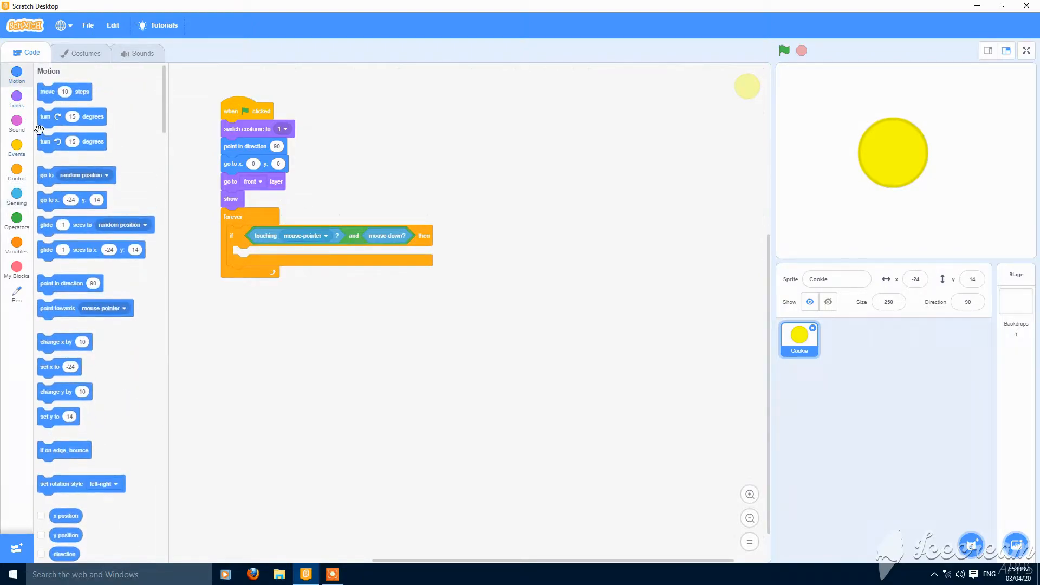
{"action": "left_click", "coordinate": [16, 245]}
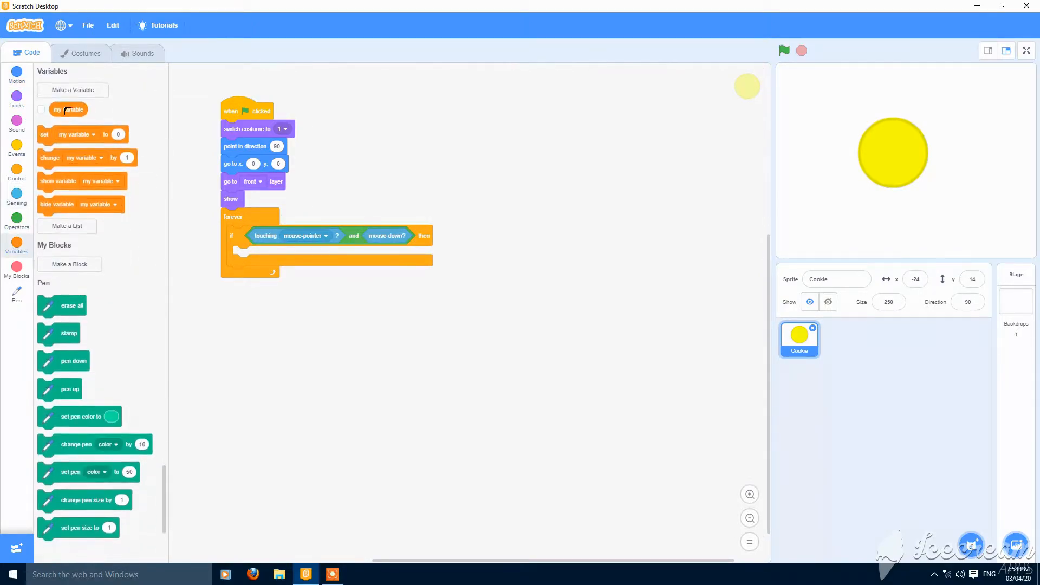
Make a new variable named Cash for all sprites
{"action": "left_click", "coordinate": [73, 89]}
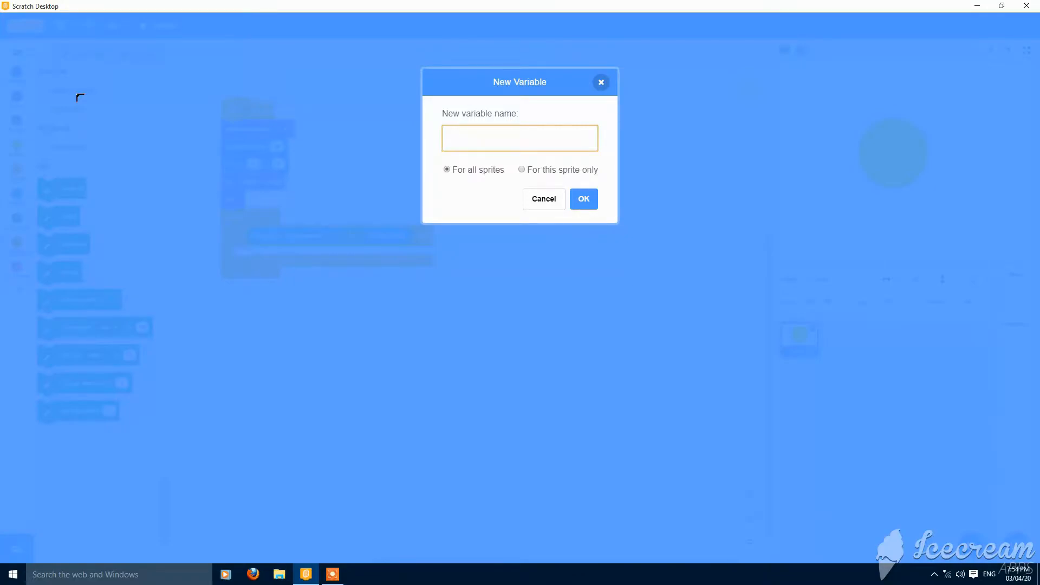
{"action": "type", "text": "Cash"}
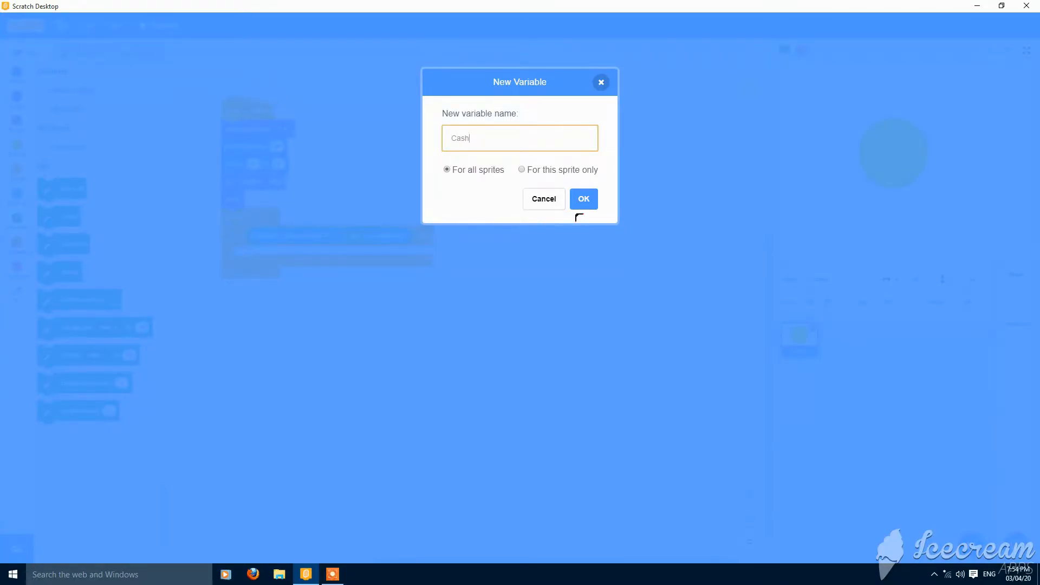
{"action": "left_click", "coordinate": [582, 198]}
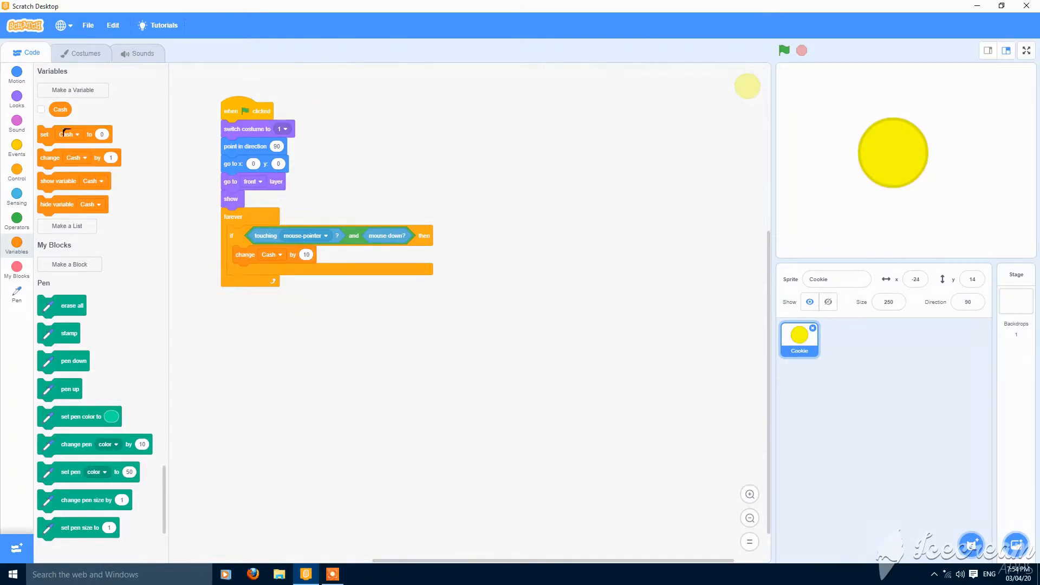
Show the Cash counter, add 'wait until not mouse down', and test with the green flag
{"action": "left_click", "coordinate": [41, 109]}
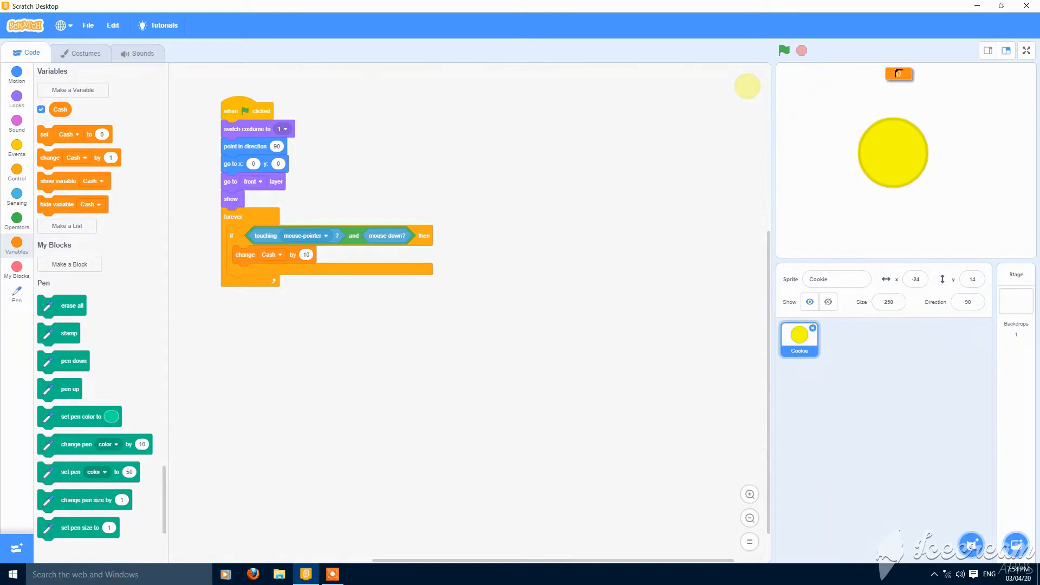
{"action": "left_click", "coordinate": [783, 50]}
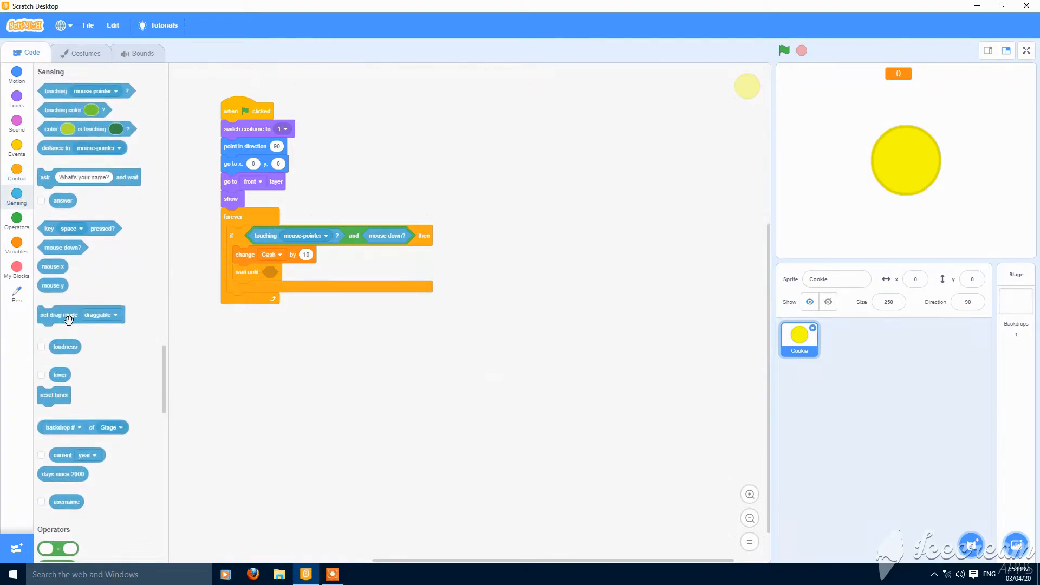
{"action": "left_click", "coordinate": [17, 224]}
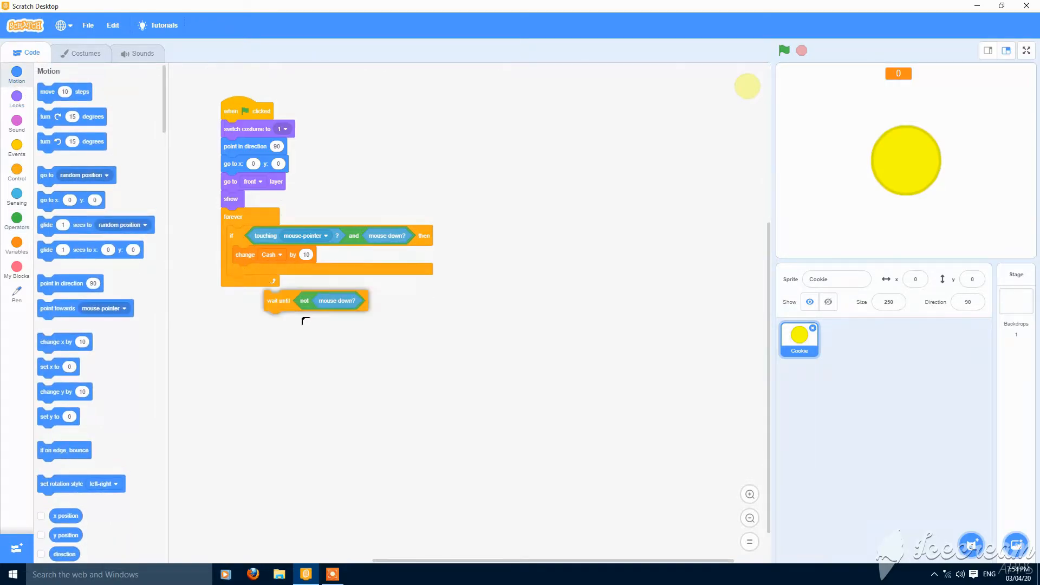
{"action": "left_click", "coordinate": [784, 50]}
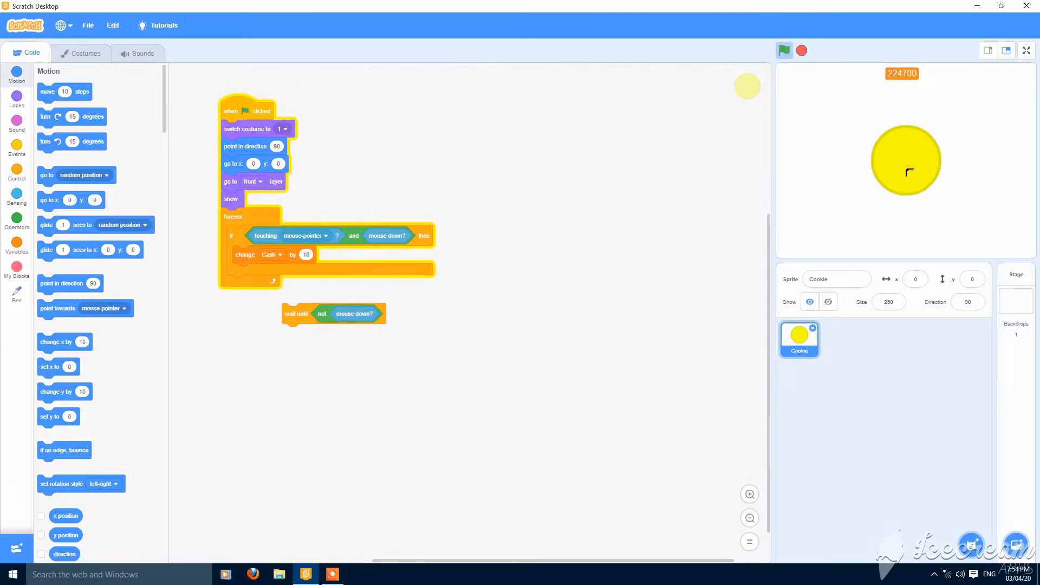
{"action": "left_click", "coordinate": [784, 50]}
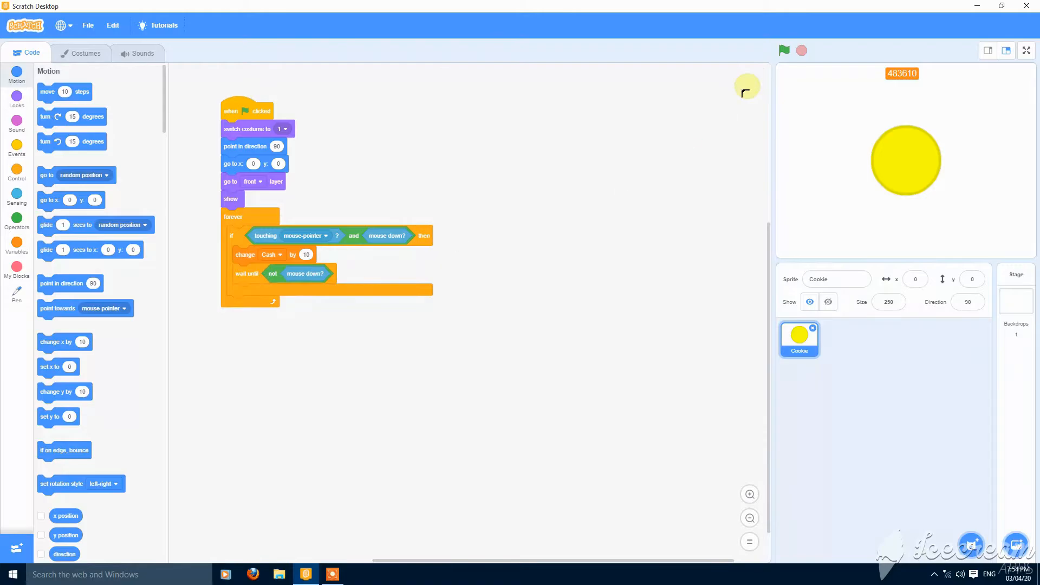
{"action": "left_click", "coordinate": [784, 51]}
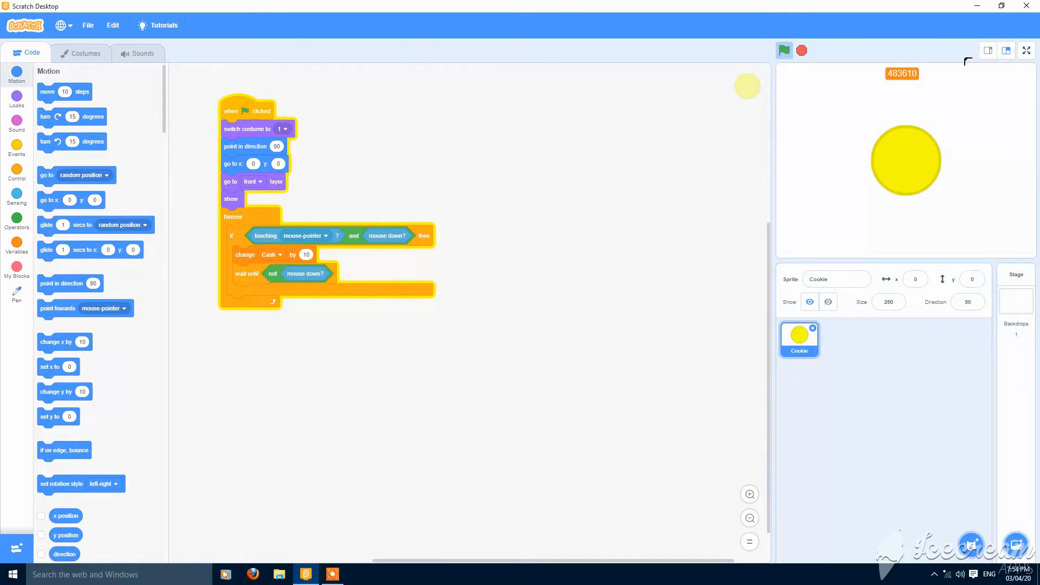
{"action": "left_click", "coordinate": [1025, 50]}
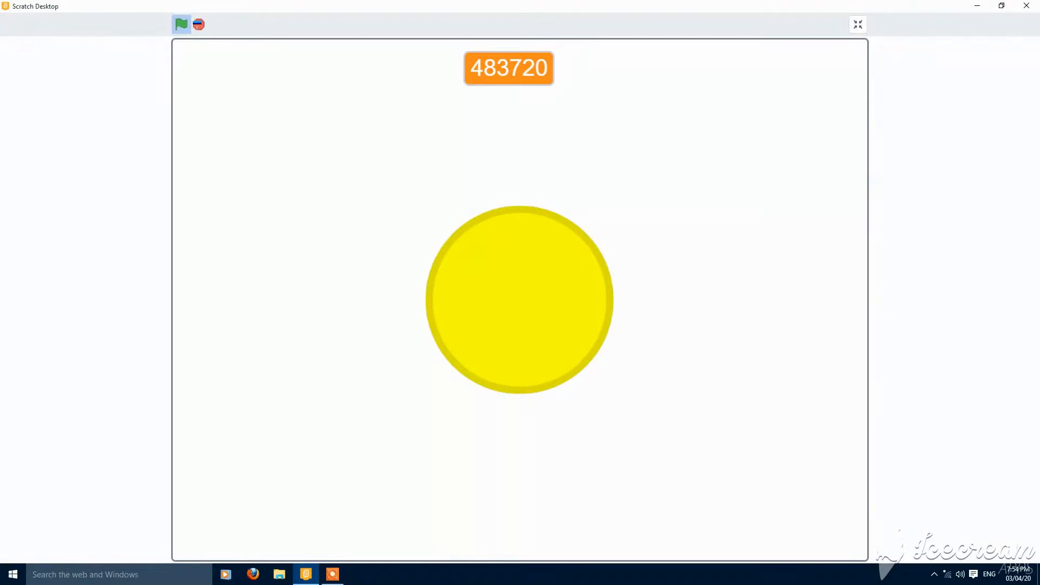
{"action": "left_click", "coordinate": [857, 24]}
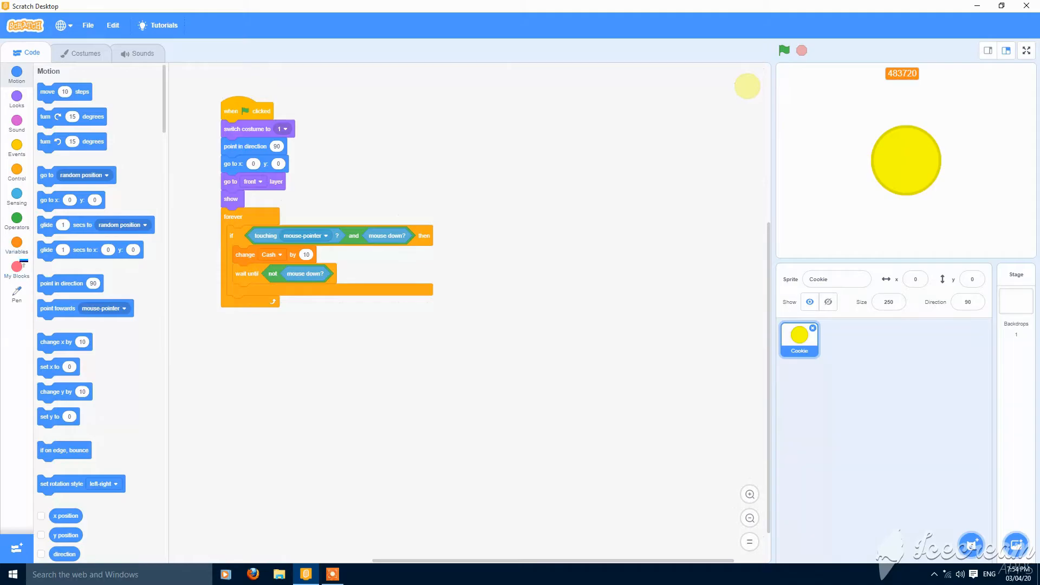
{"action": "left_click", "coordinate": [15, 246]}
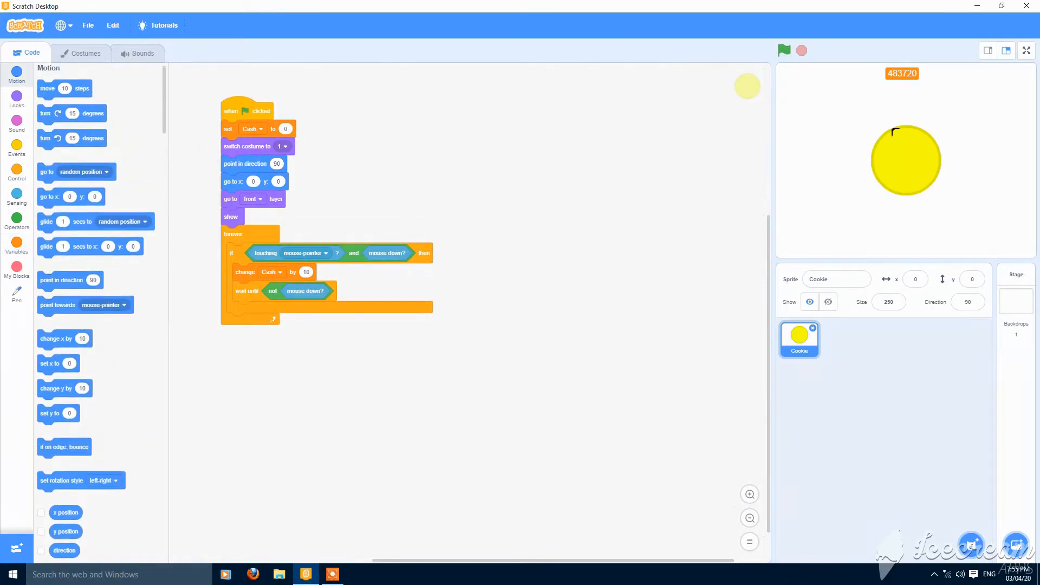
Run the game to check Cash resets to 0, then stop it
{"action": "left_click", "coordinate": [783, 51]}
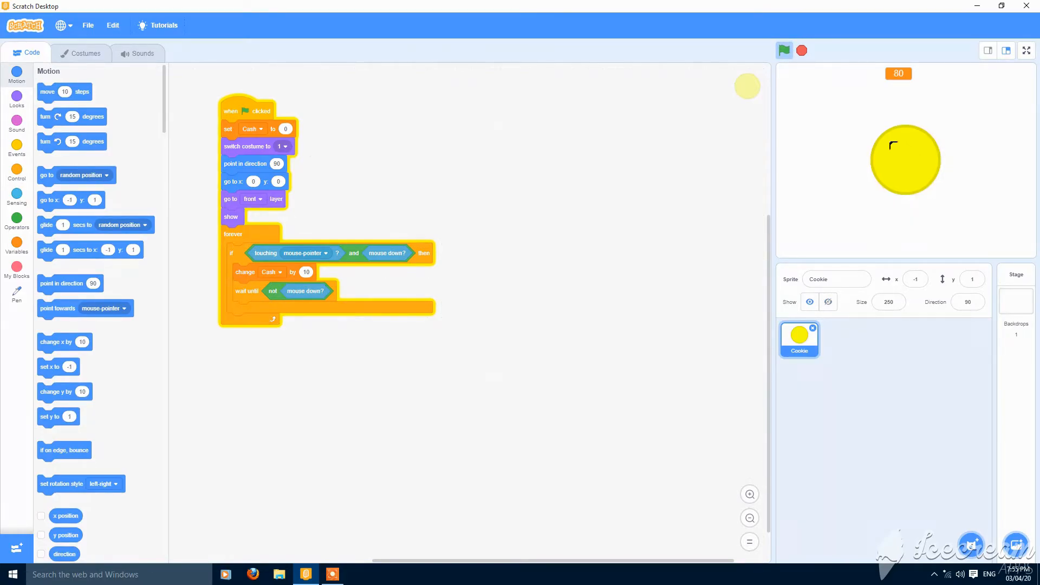
{"action": "left_click", "coordinate": [783, 51]}
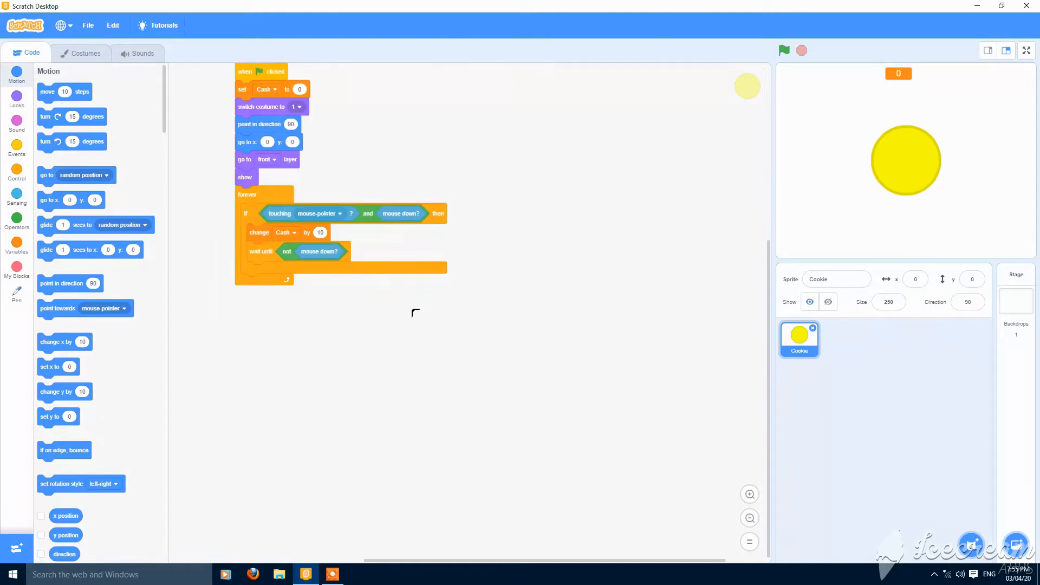
{"action": "mouse_move", "coordinate": [489, 154]}
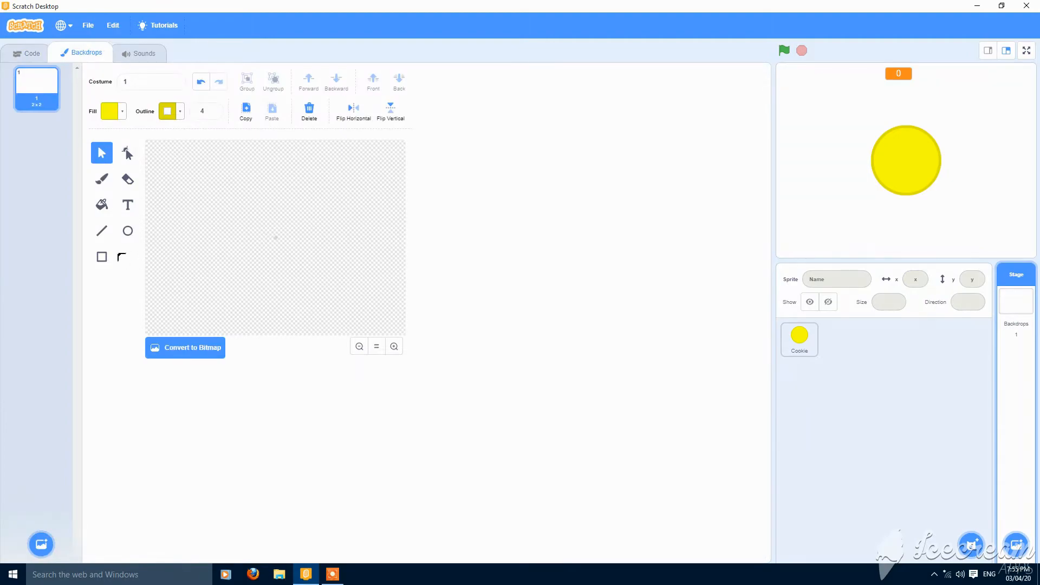
Fill the backdrop with an olive rectangle and return to Cookie's code
{"action": "left_click", "coordinate": [102, 257]}
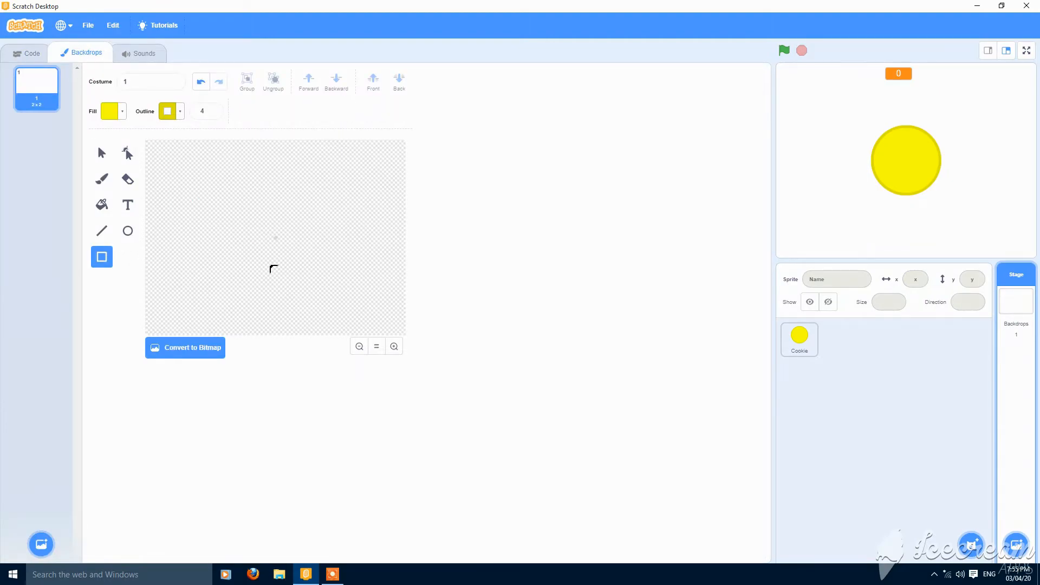
{"action": "mouse_move", "coordinate": [151, 147]}
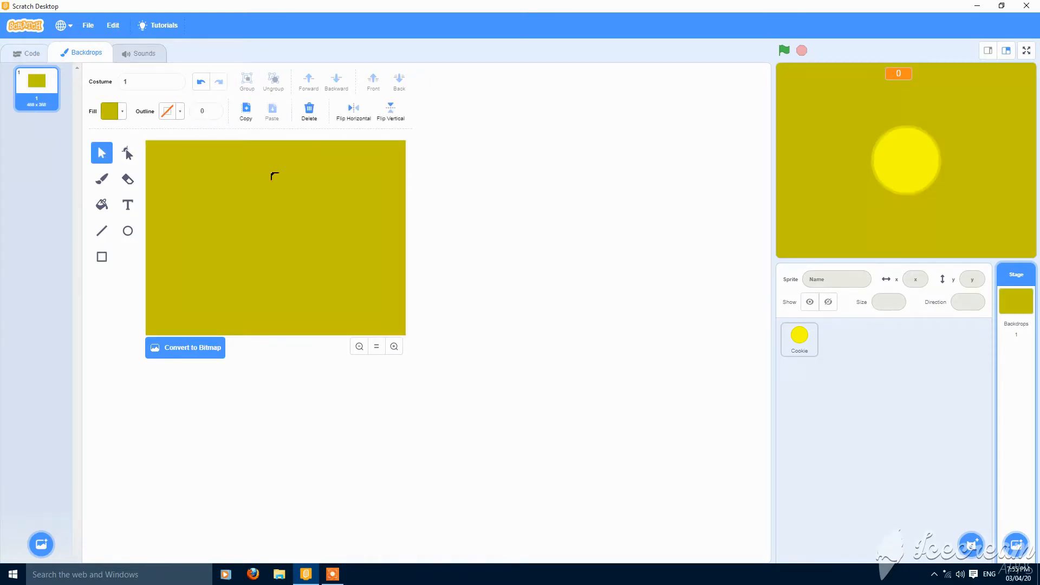
{"action": "left_click", "coordinate": [27, 53]}
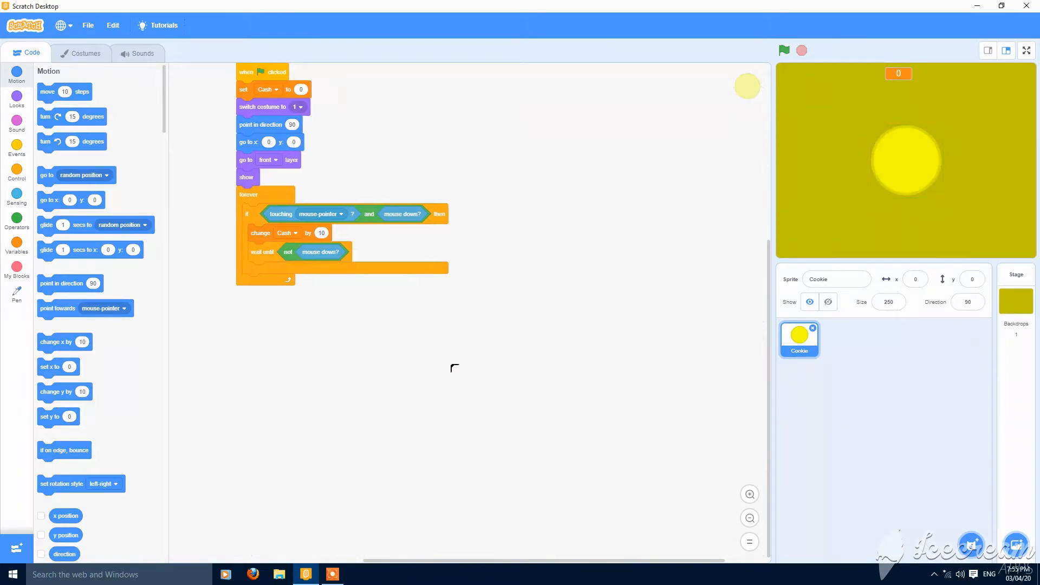
Create an AnimationAnchor variable, set it to 0, and change it by 0.1 forever
{"action": "left_click", "coordinate": [15, 169]}
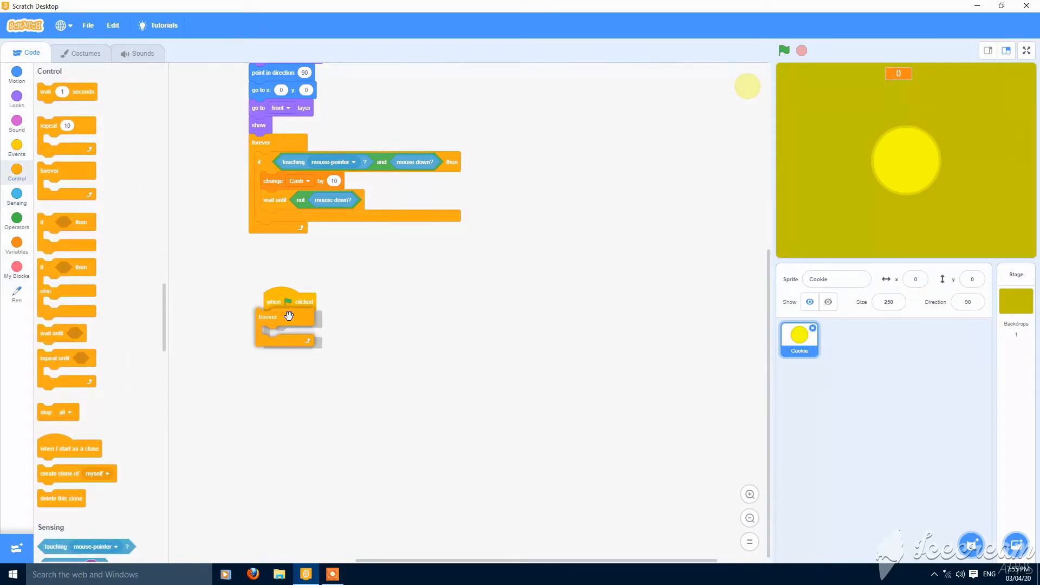
{"action": "left_click", "coordinate": [16, 245]}
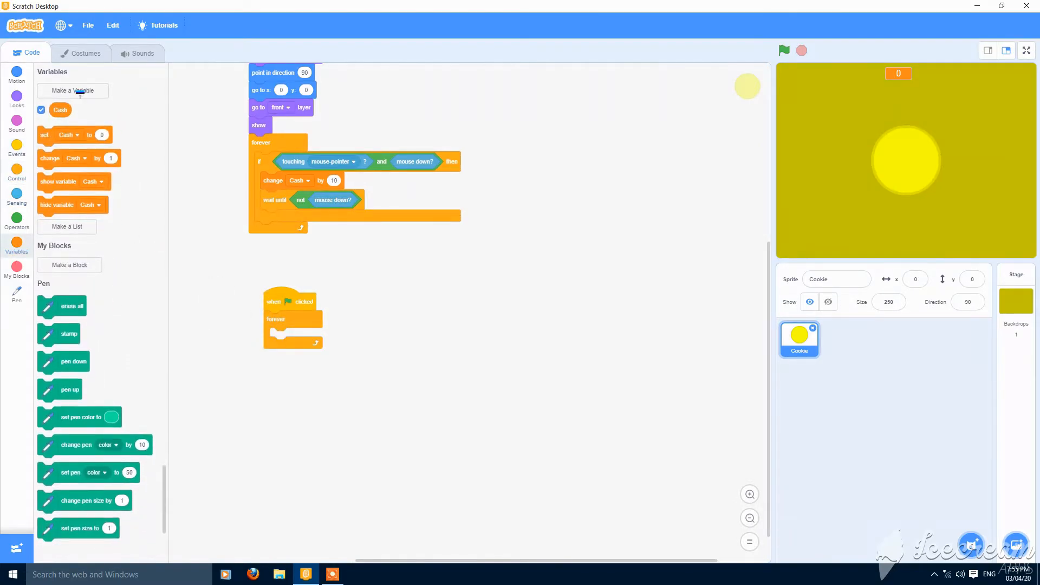
{"action": "left_click", "coordinate": [73, 91]}
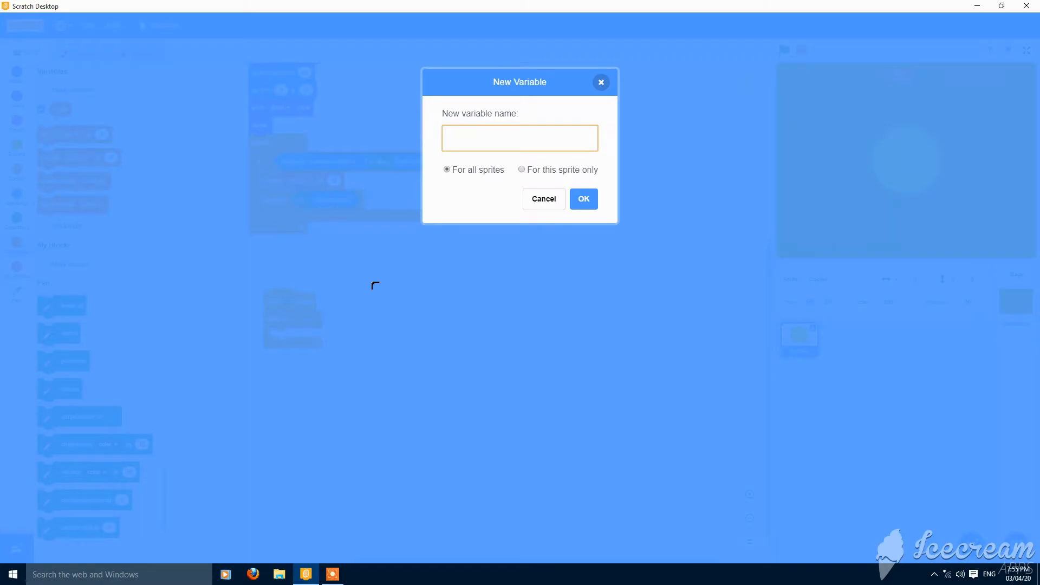
{"action": "type", "text": "AnimationA"}
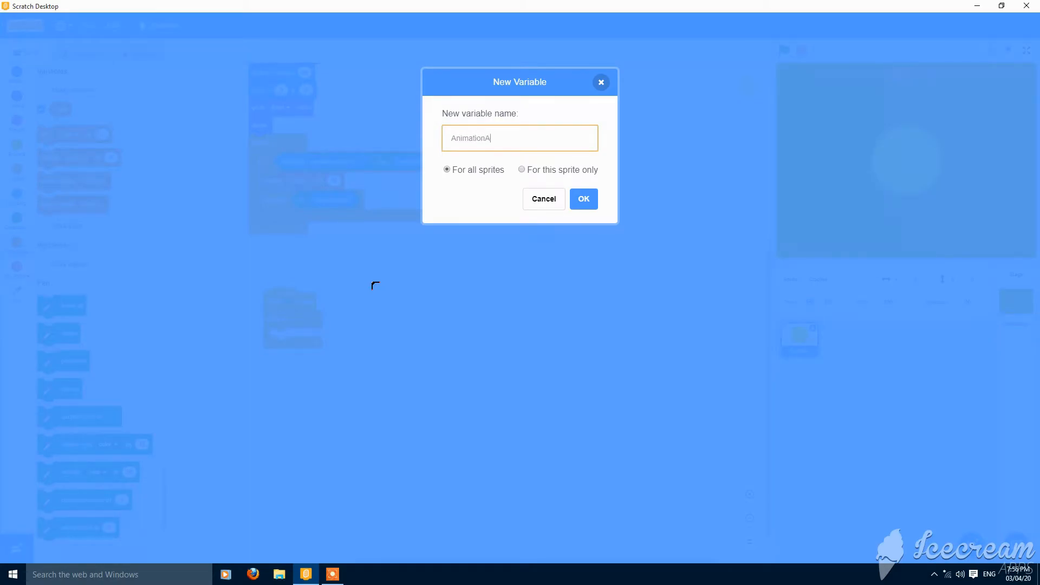
{"action": "type", "text": "nchor"}
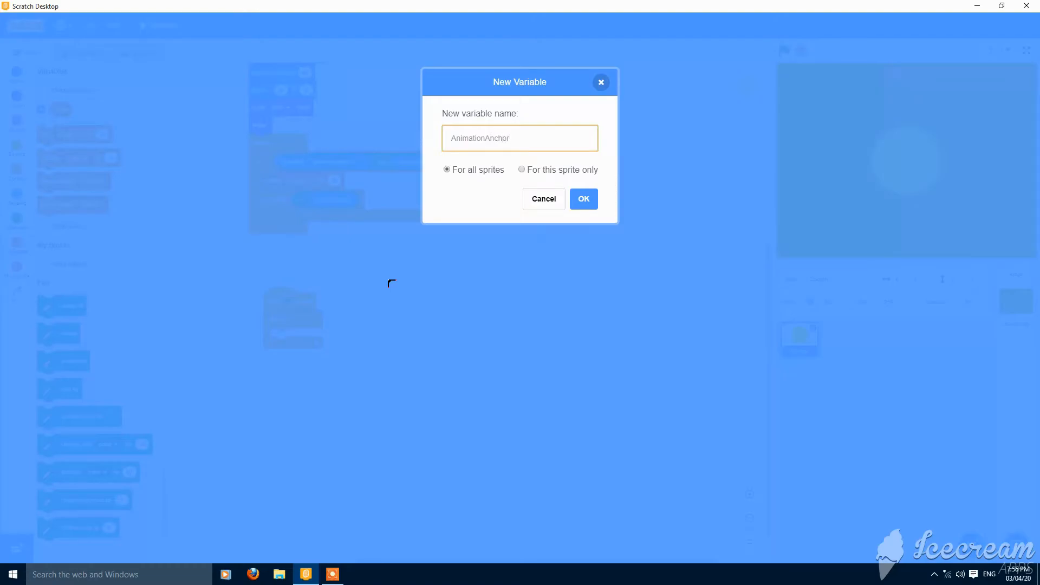
{"action": "left_click", "coordinate": [582, 199]}
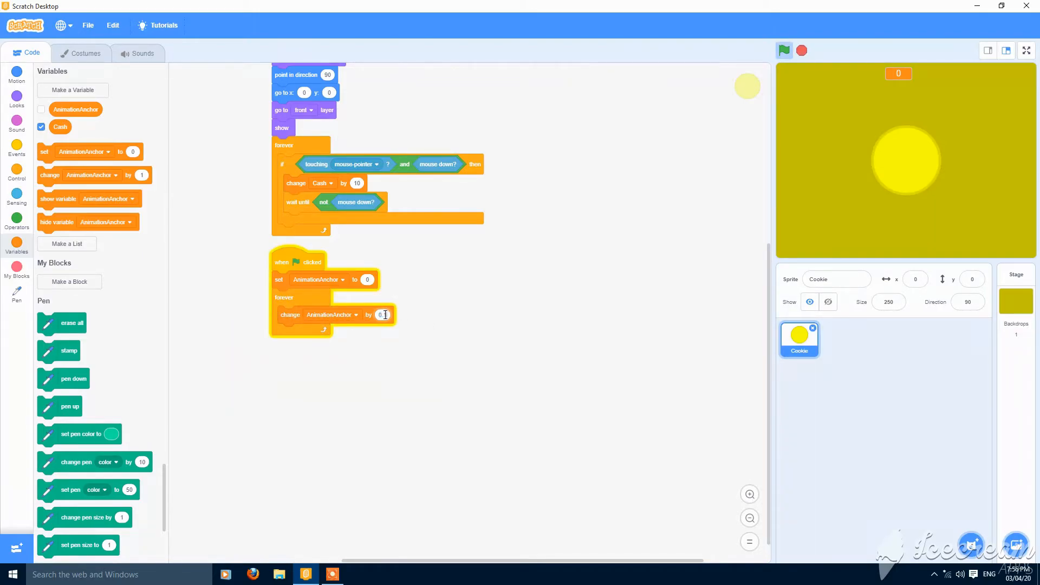
{"action": "type", "text": "0.1"}
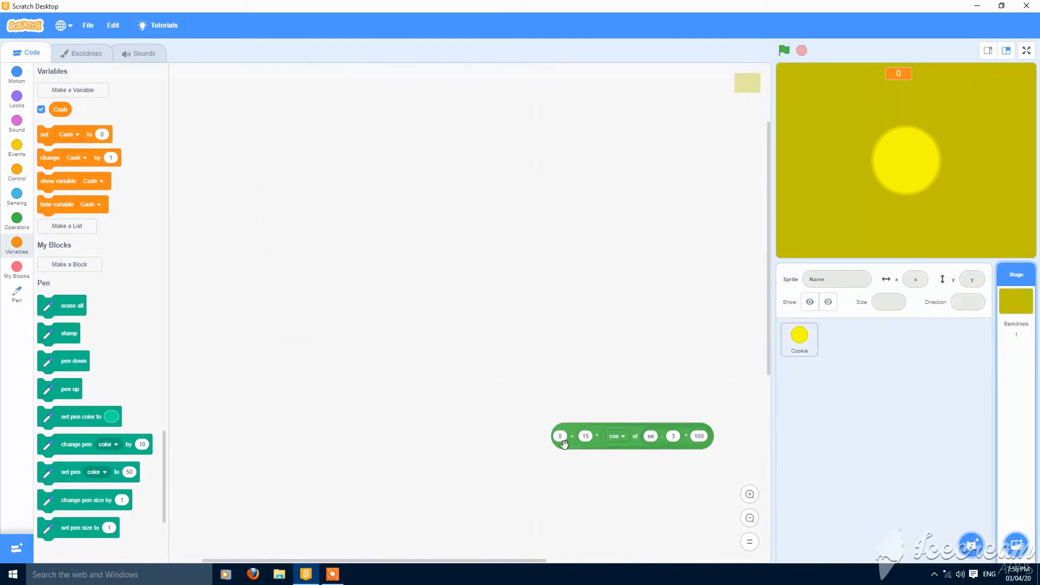
Drop the cosine formula into the loop's set y block and add set x to 0
{"action": "left_click_drag", "start_coordinate": [564, 435], "coordinate": [766, 341]}
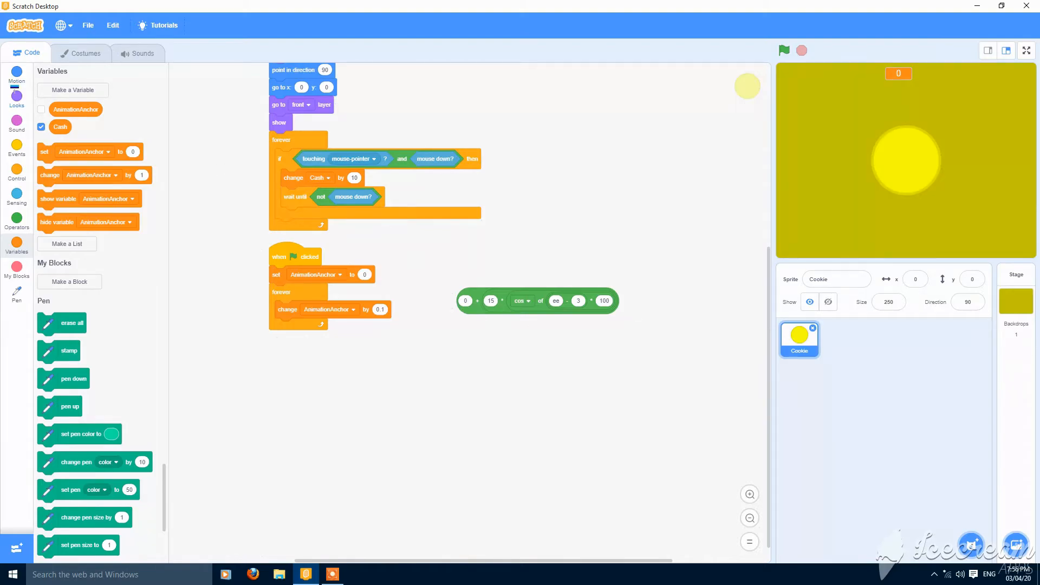
{"action": "left_click", "coordinate": [16, 73]}
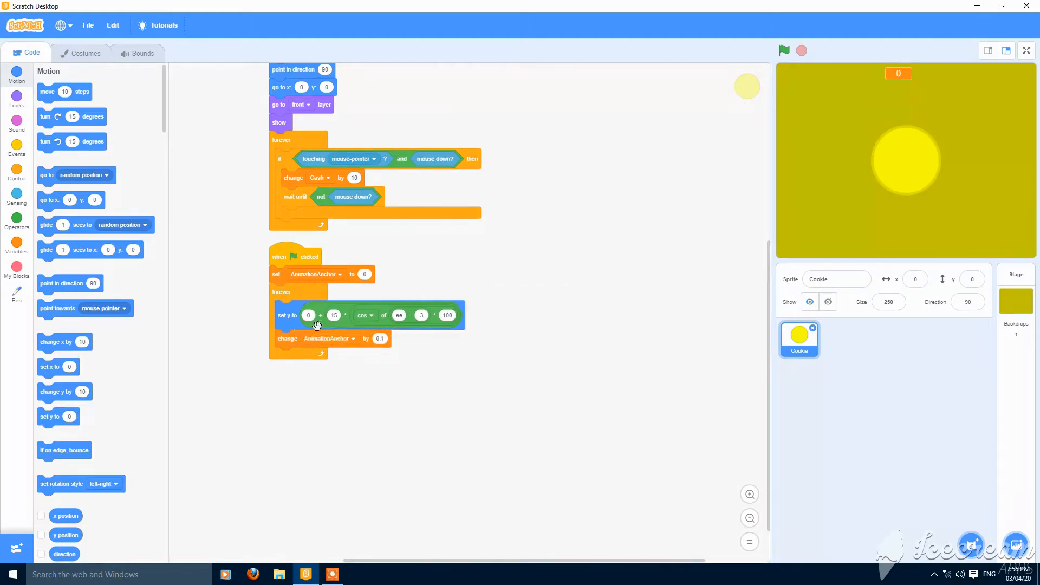
{"action": "left_click", "coordinate": [17, 240]}
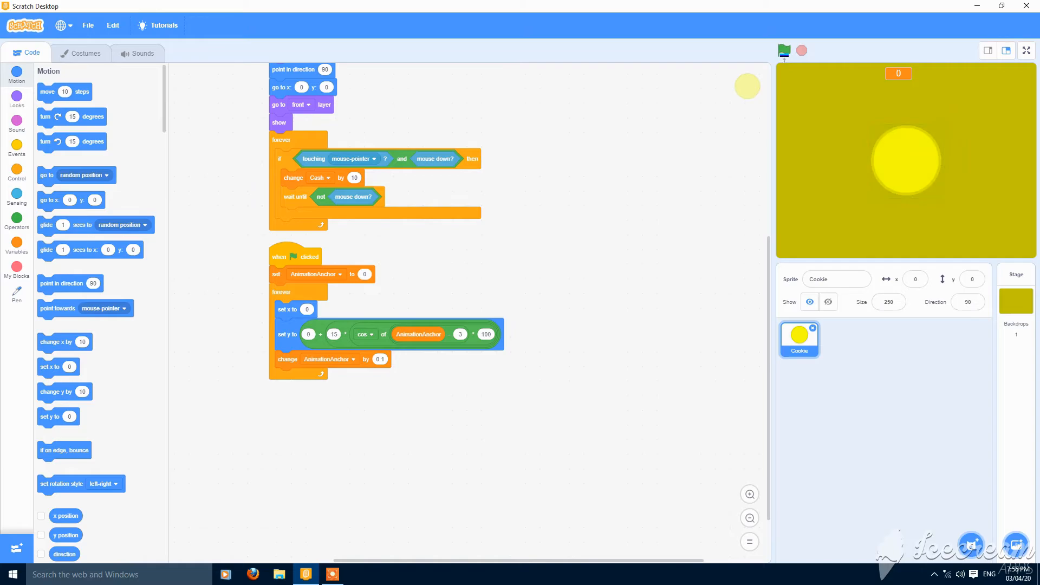
Test-run the game by clicking the coin, then change the bob amplitude from 15 to 10
{"action": "left_click", "coordinate": [783, 50]}
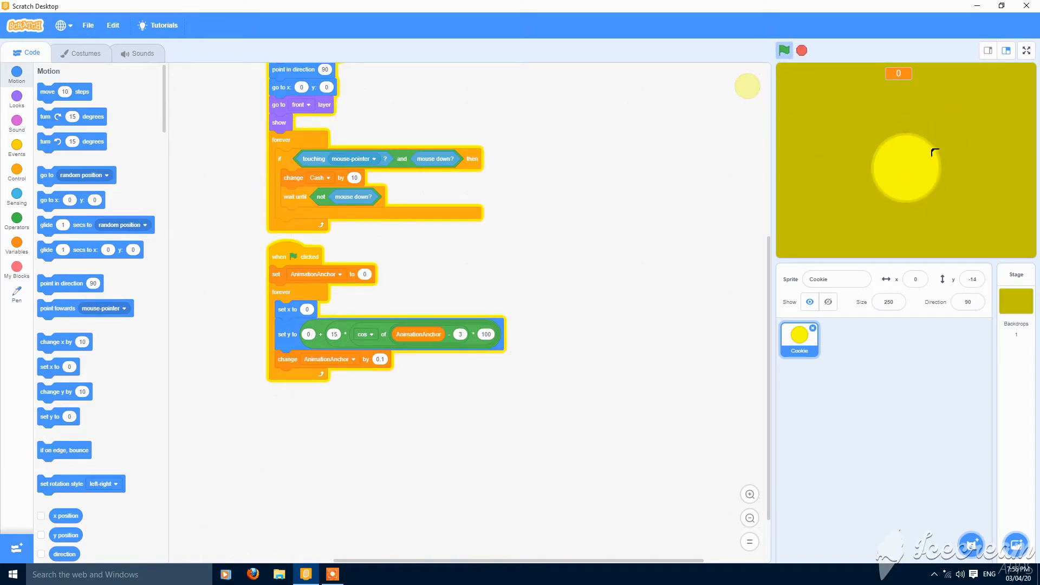
{"action": "left_click", "coordinate": [904, 171]}
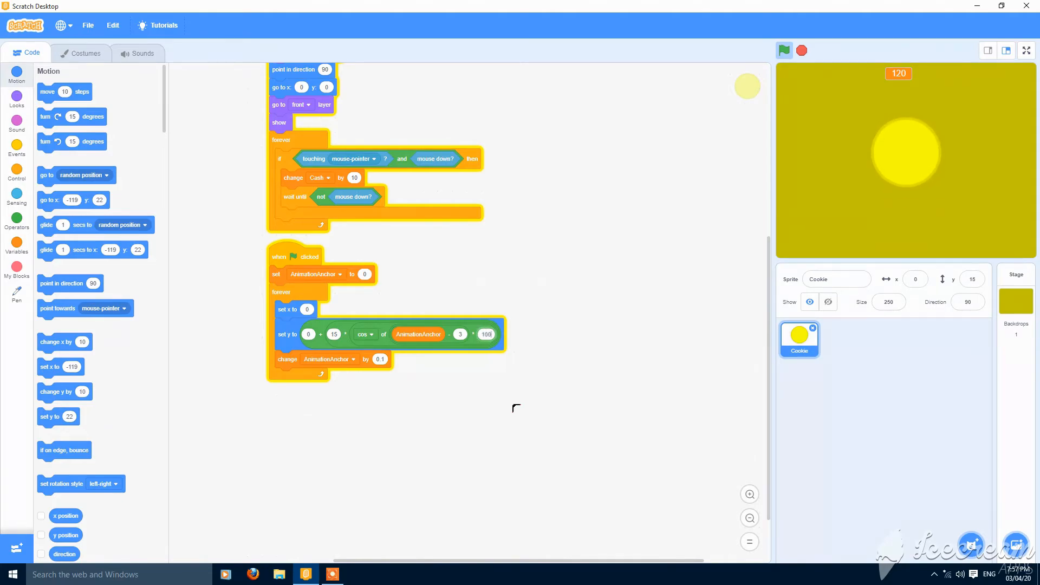
{"action": "left_click", "coordinate": [334, 334]}
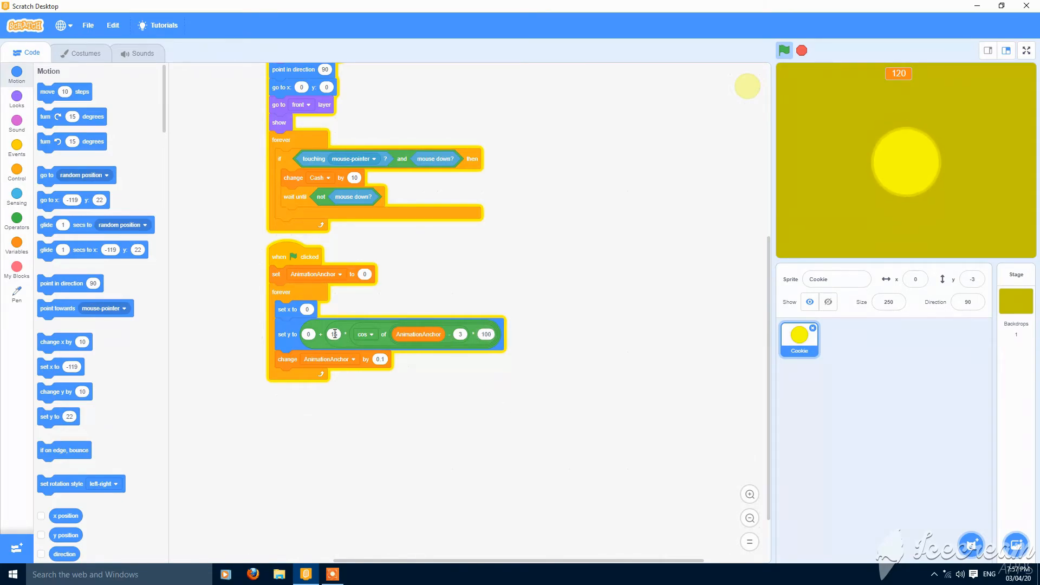
{"action": "type", "text": "10"}
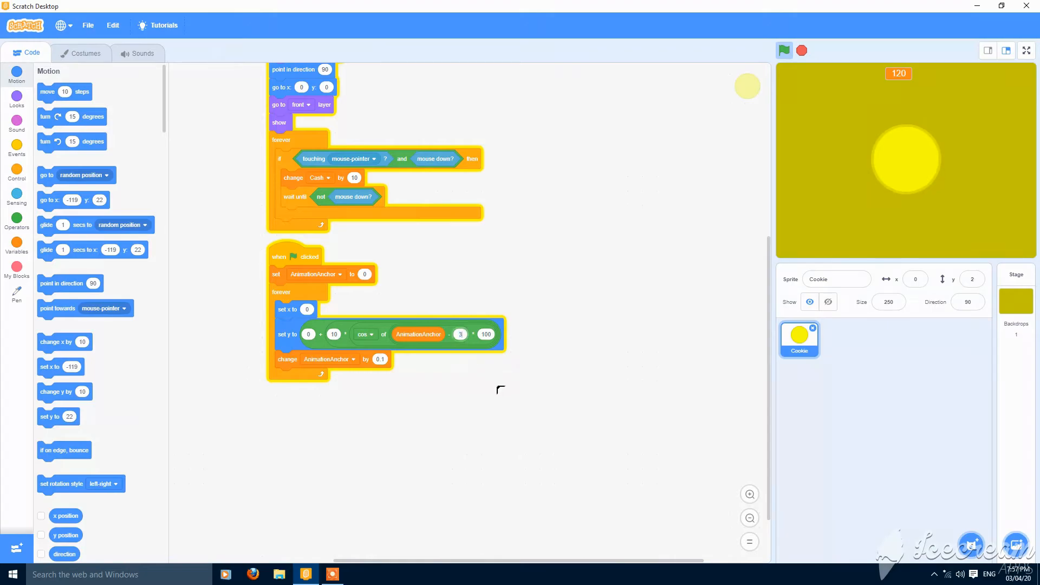
{"action": "left_click", "coordinate": [783, 50]}
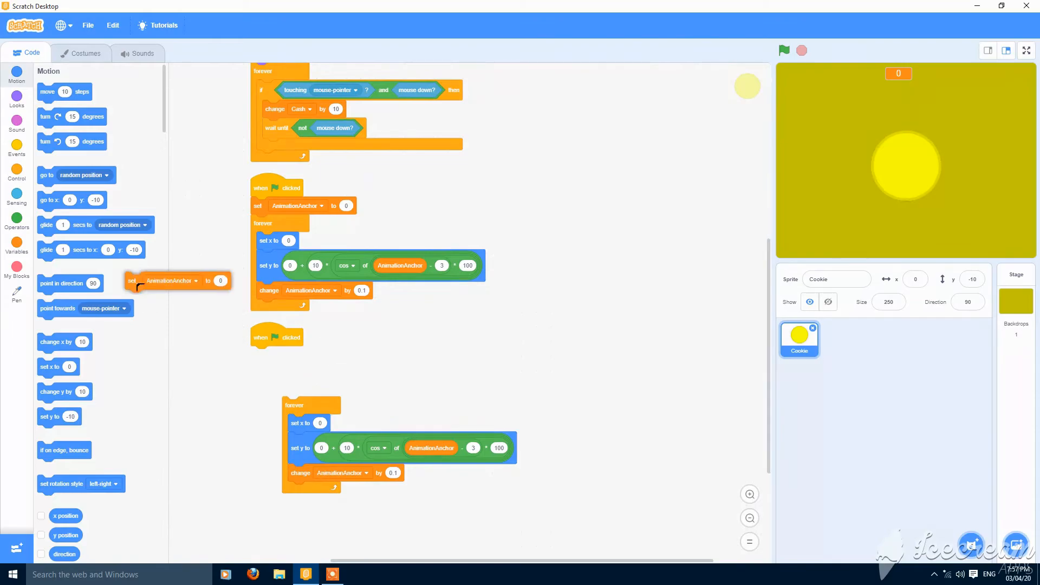
Create a new variable named AutoIncrease
{"action": "left_click", "coordinate": [16, 174]}
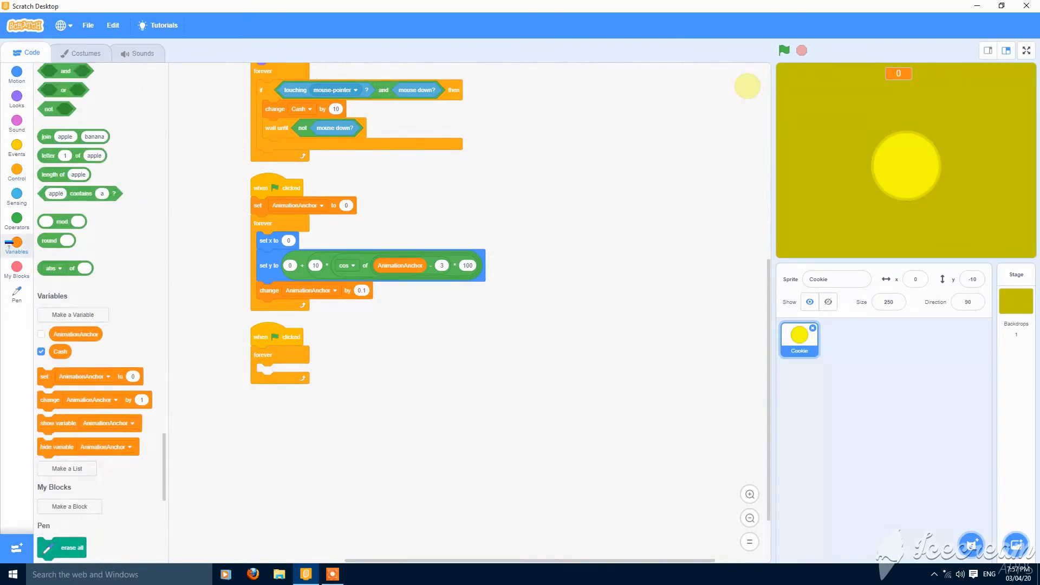
{"action": "left_click", "coordinate": [72, 314]}
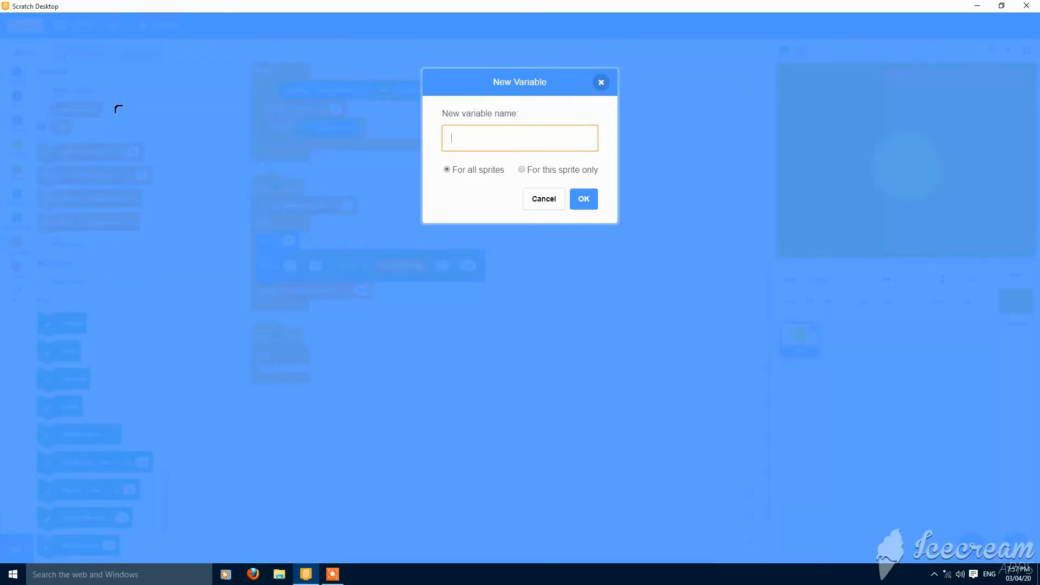
{"action": "type", "text": "AutoIncre"}
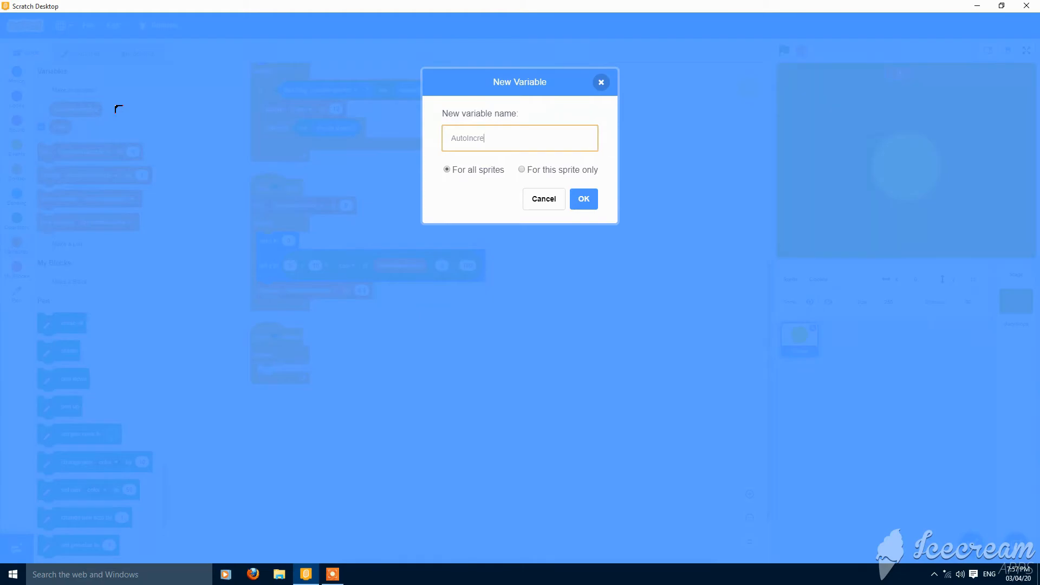
{"action": "type", "text": "ase"}
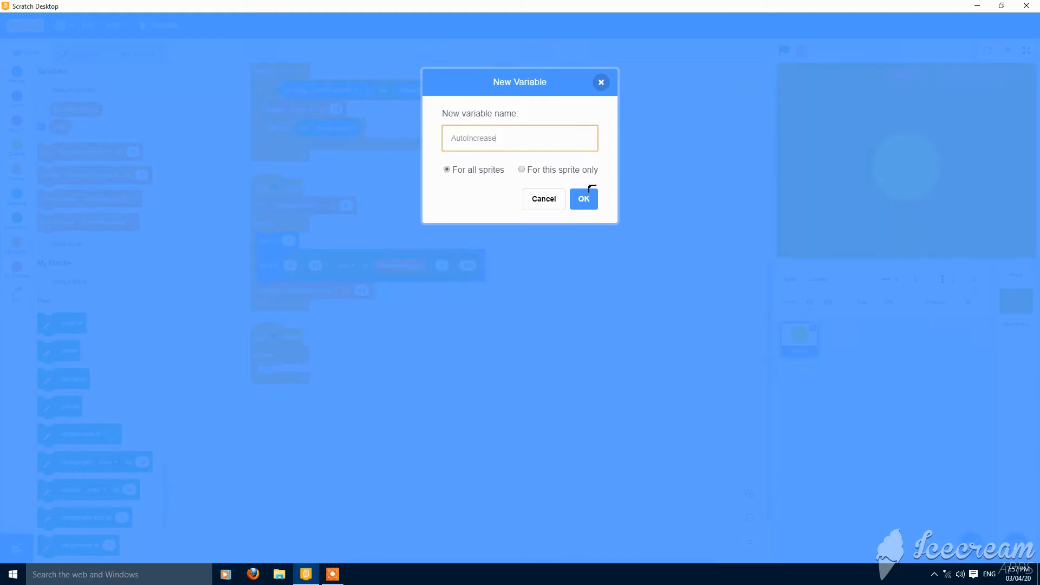
{"action": "left_click", "coordinate": [582, 199]}
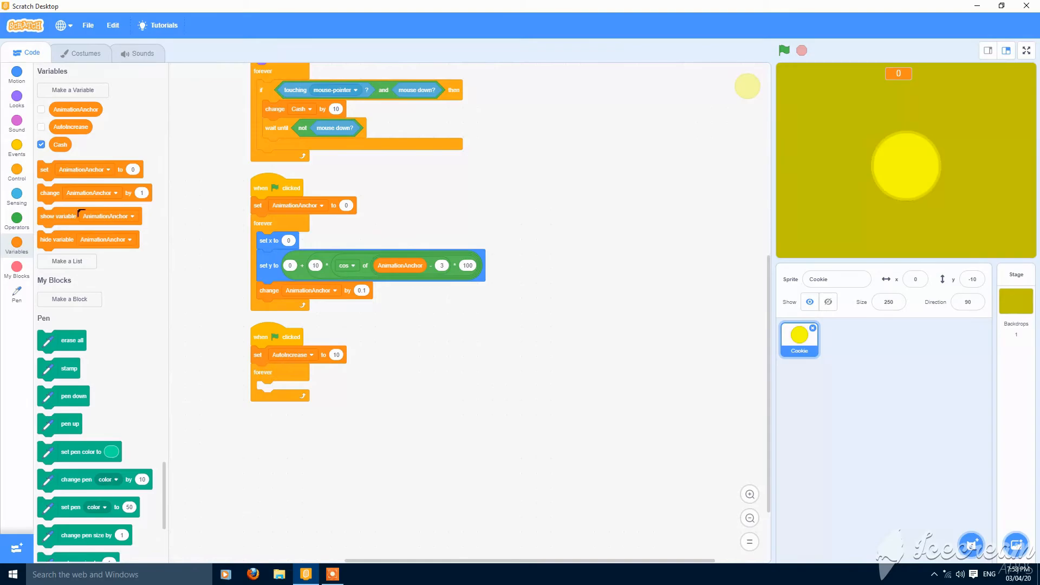
Set the variable dropdowns so Cash increases by AutoIncrease every second
{"action": "left_click", "coordinate": [308, 389]}
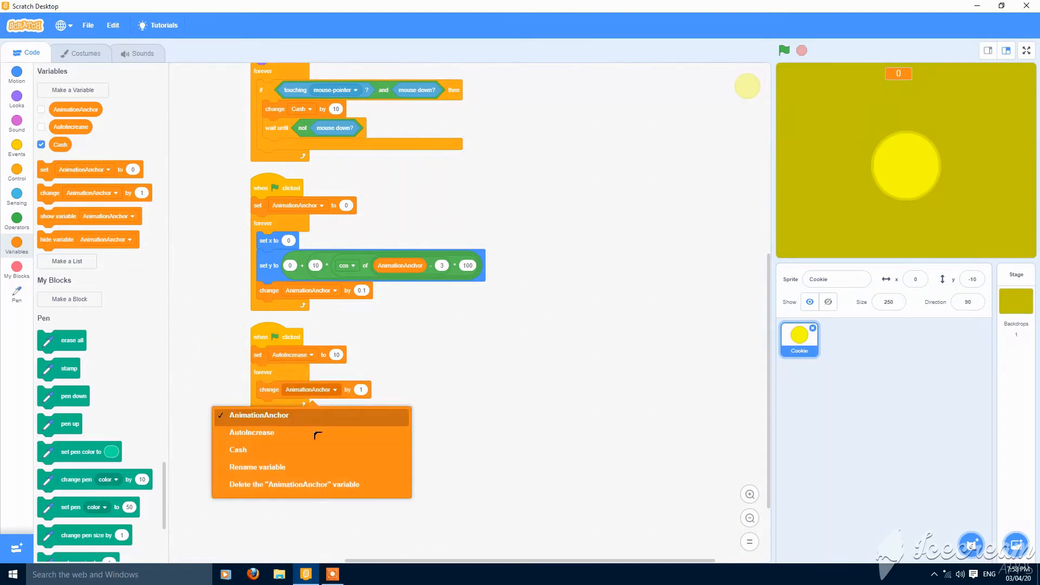
{"action": "left_click", "coordinate": [252, 432]}
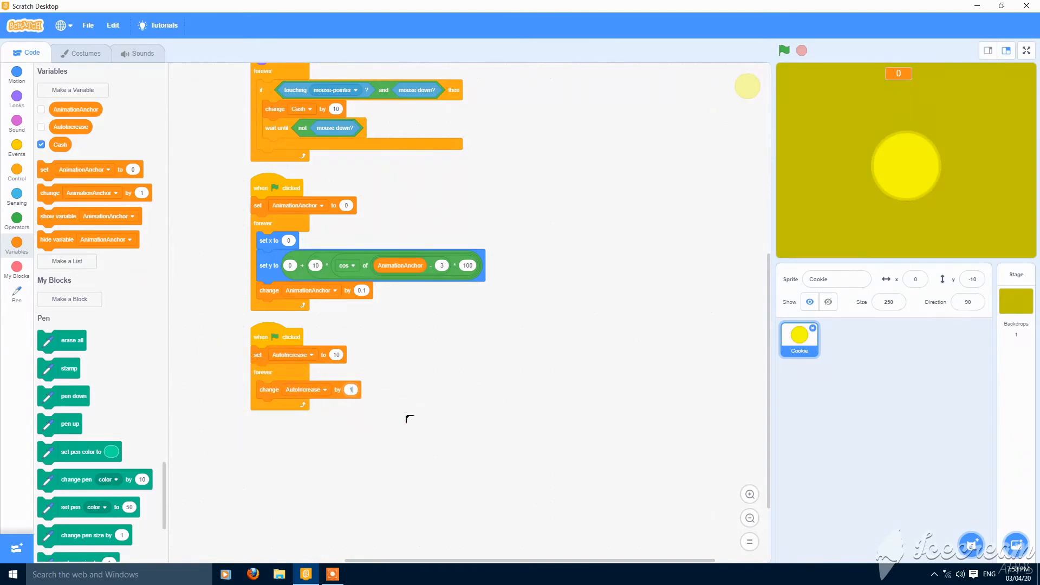
{"action": "left_click", "coordinate": [304, 389]}
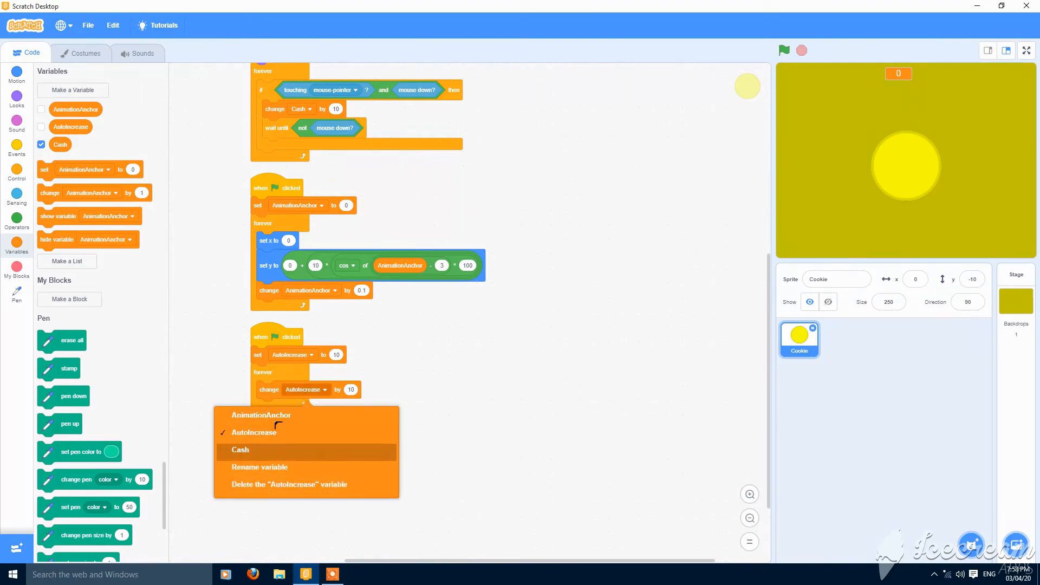
{"action": "left_click", "coordinate": [239, 450]}
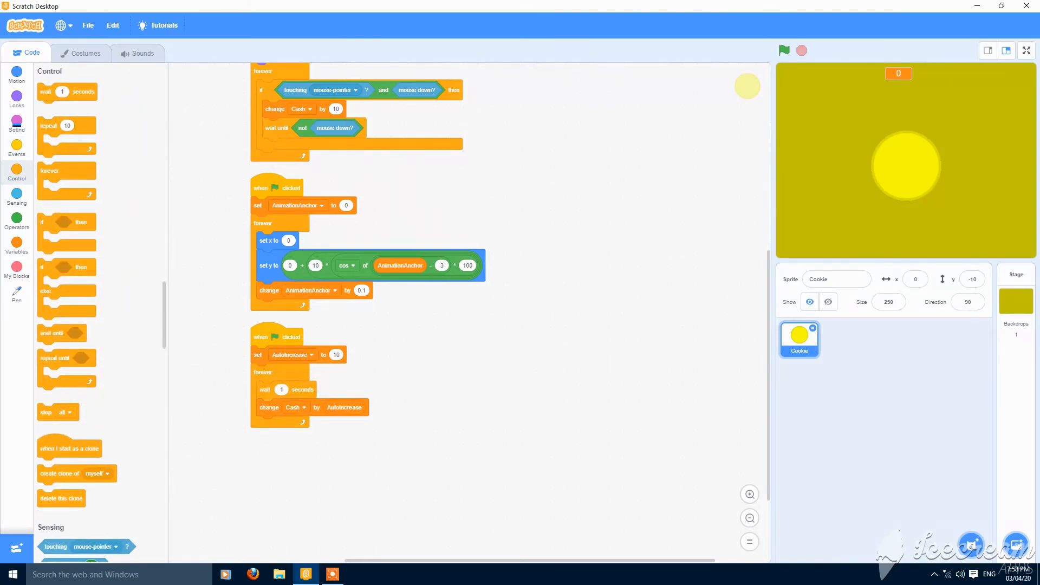
{"action": "left_click", "coordinate": [15, 74]}
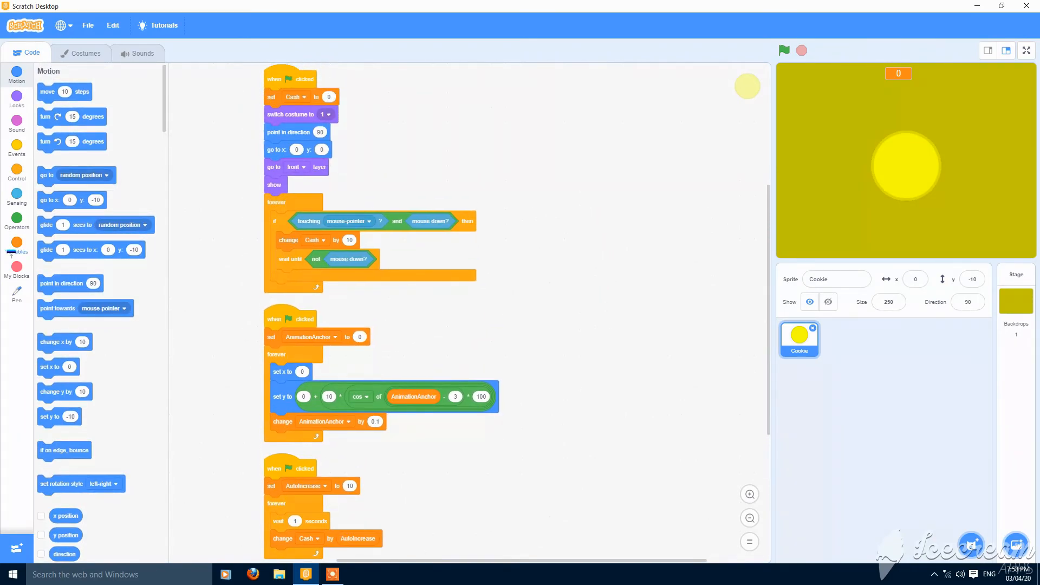
Create PerClickIncrease with its stage monitor hidden, and add it to the start script
{"action": "left_click", "coordinate": [16, 249]}
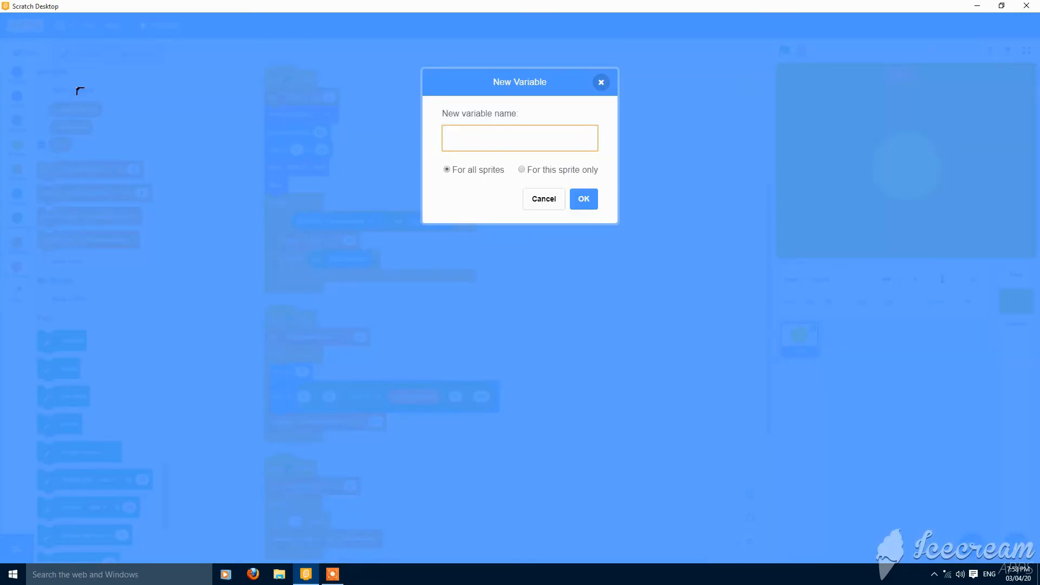
{"action": "type", "text": "PerClickIncrease"}
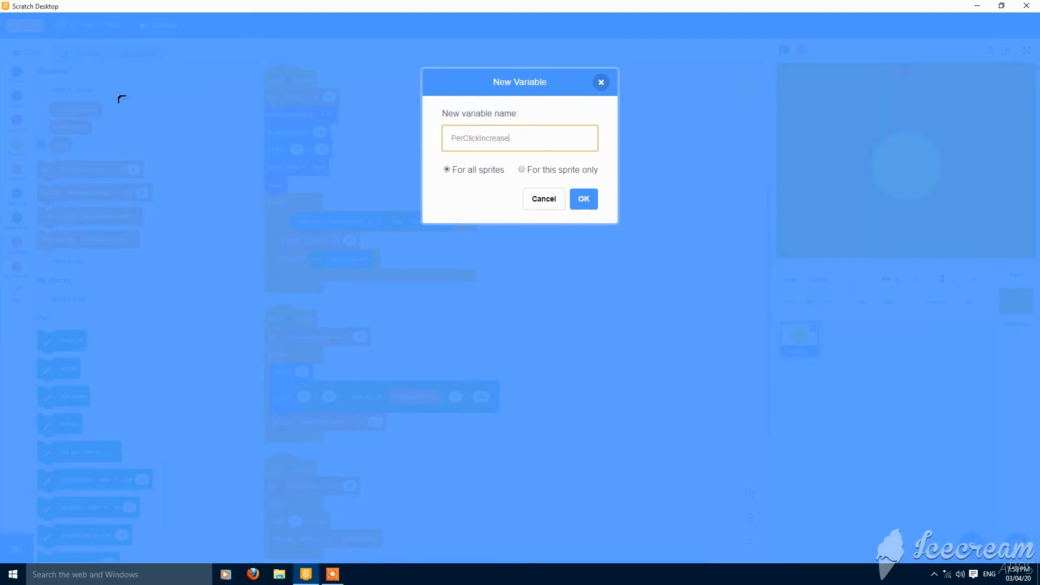
{"action": "left_click", "coordinate": [583, 198]}
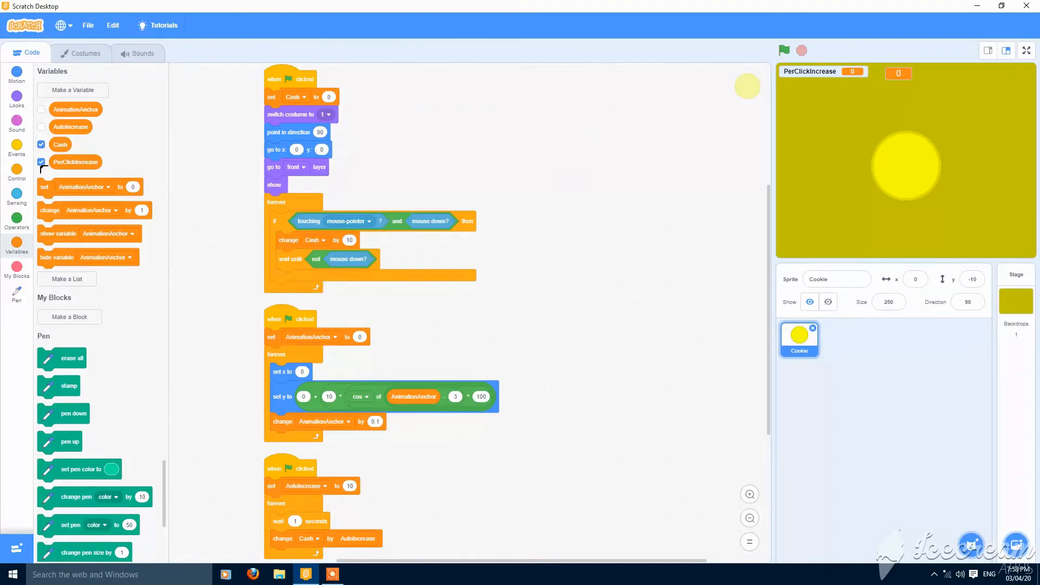
{"action": "left_click", "coordinate": [41, 162]}
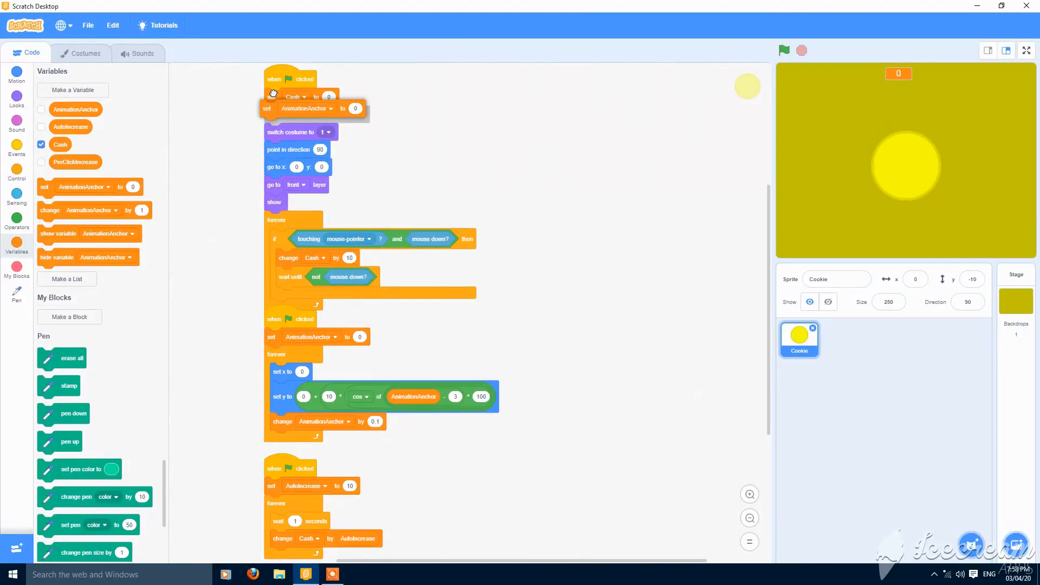
{"action": "left_click", "coordinate": [305, 108]}
{"action": "type", "text": "10"}
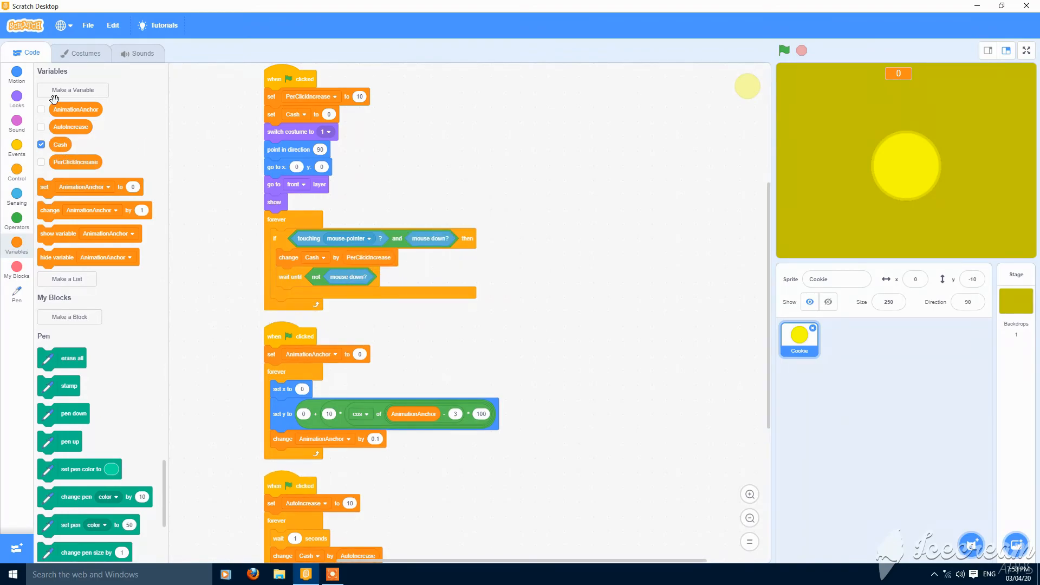
{"action": "left_click", "coordinate": [15, 73]}
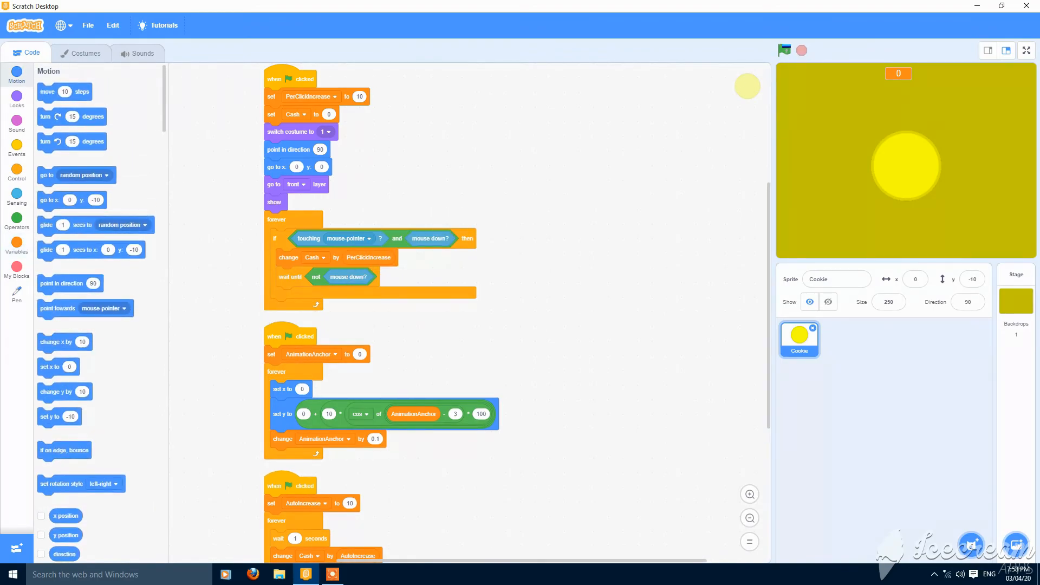
{"action": "left_click", "coordinate": [784, 50]}
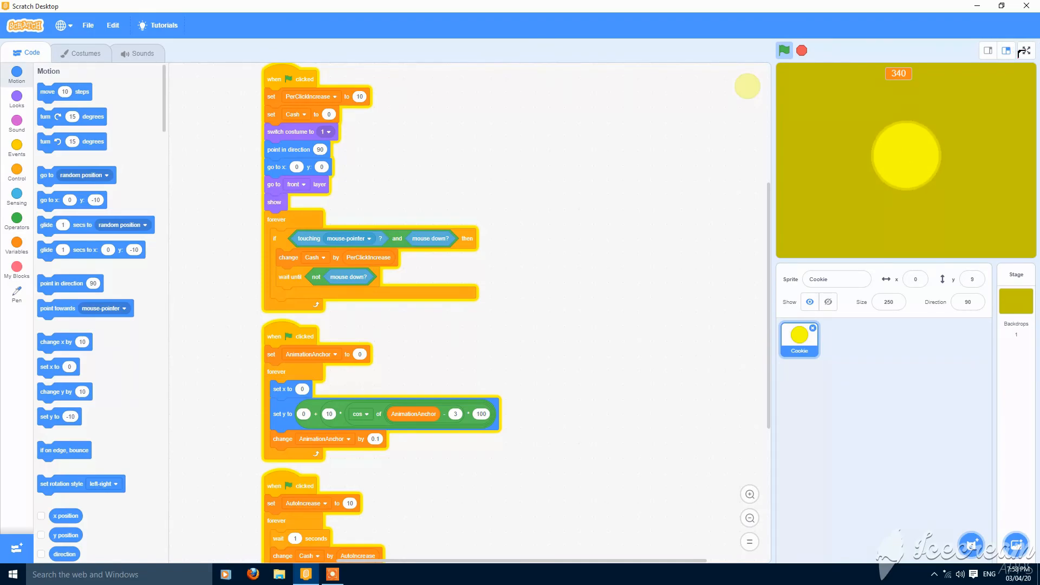
{"action": "left_click", "coordinate": [1005, 51]}
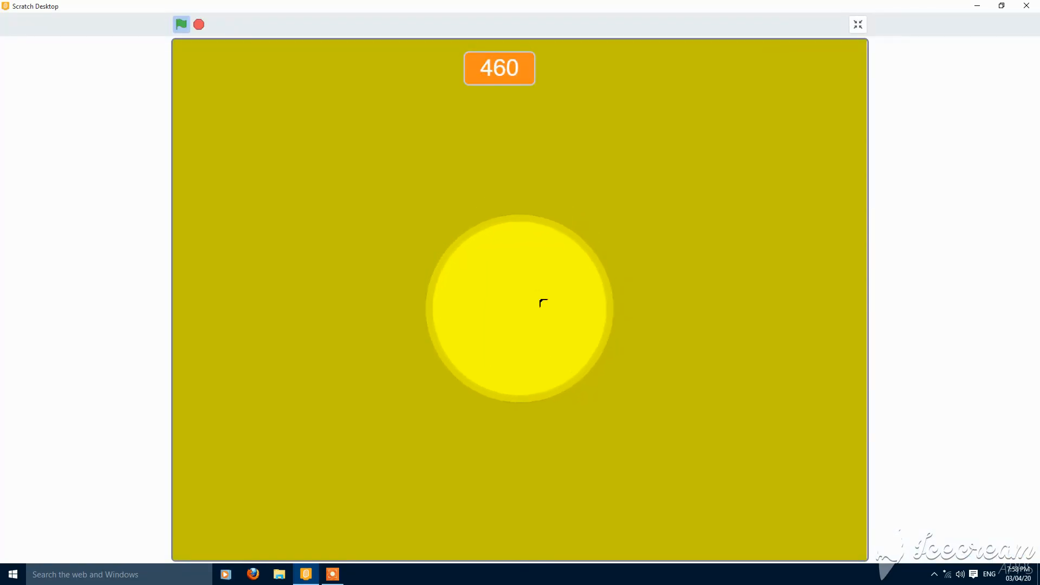
{"action": "left_click", "coordinate": [198, 25]}
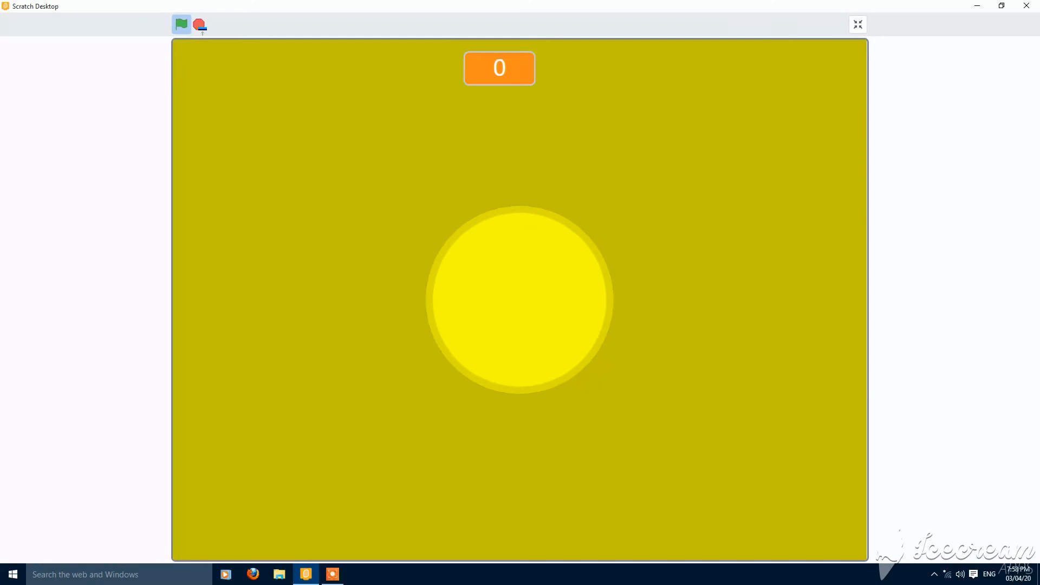
{"action": "left_click", "coordinate": [857, 25]}
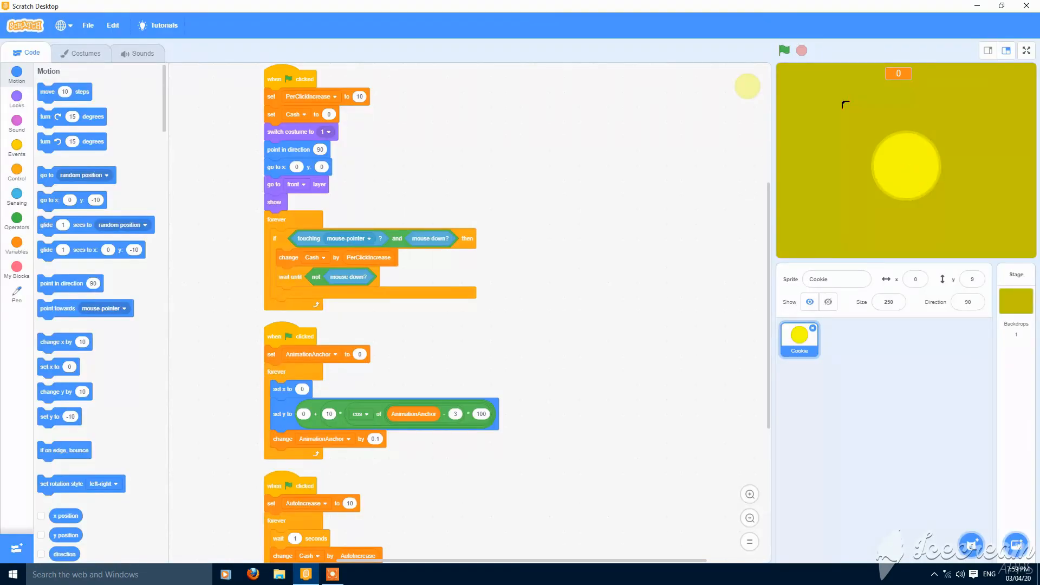